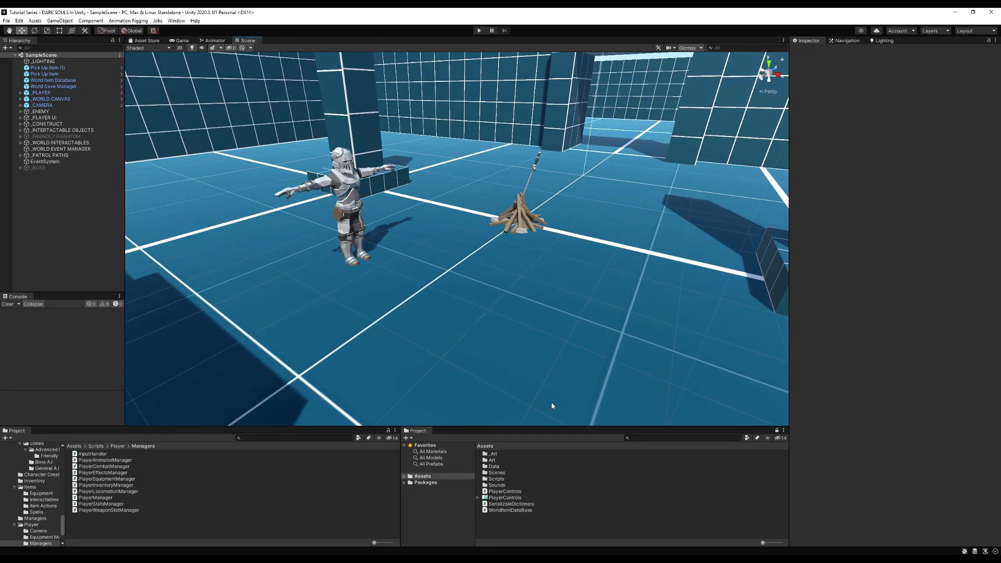
# Step: Select the player to view its stats manager and search the project for 'Char' scripts
pyautogui.click(39, 92)
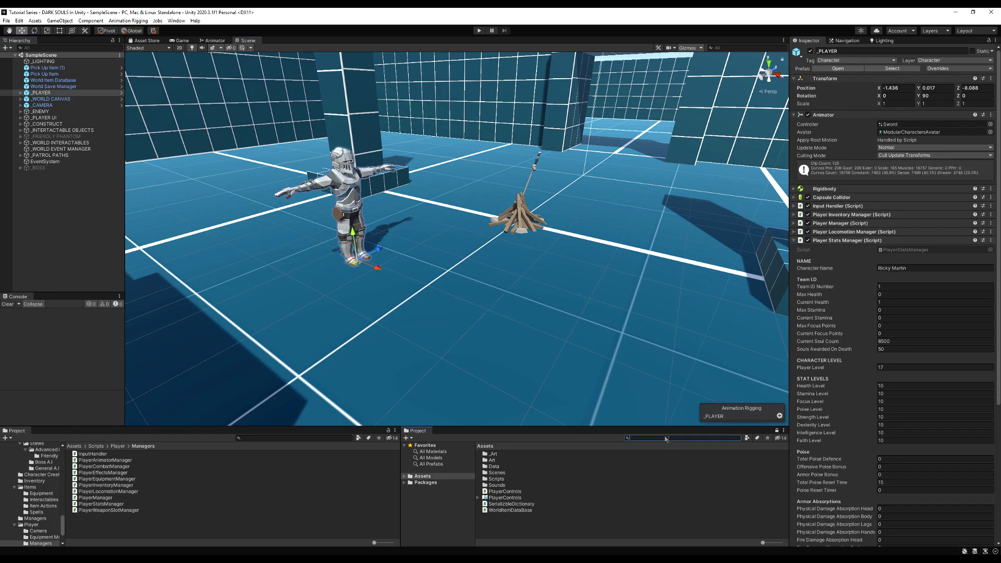
pyautogui.write('CharacterStat')
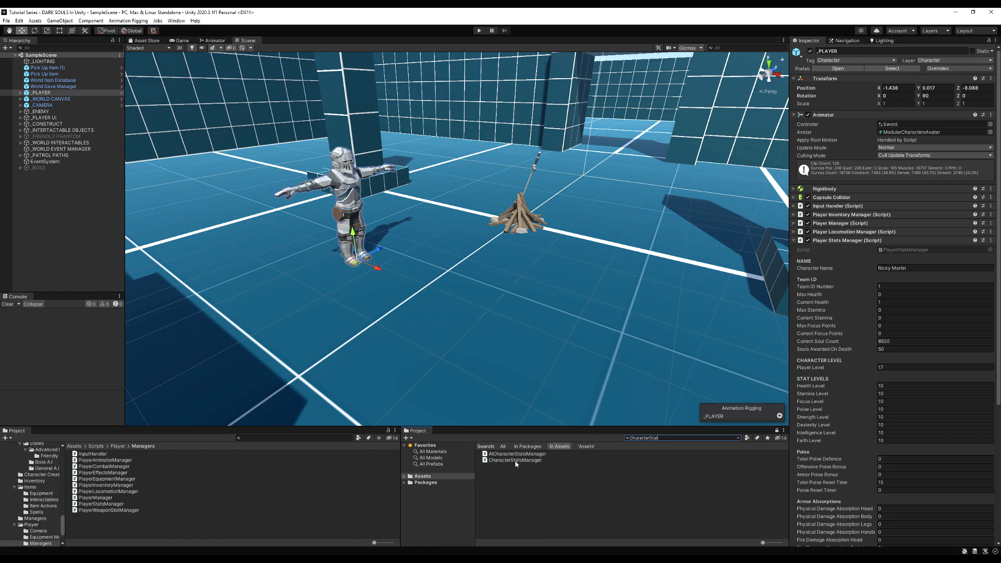
# Step: Add a [Header("Damage Type Modifiers")] with a comment explaining damage dealt is modified by these values
pyautogui.doubleClick(516, 460)
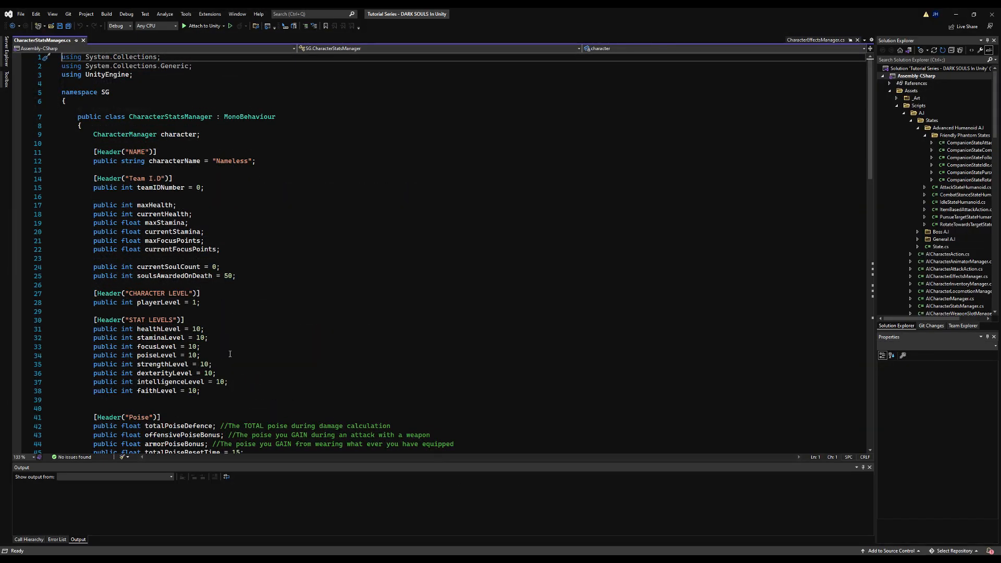
pyautogui.scroll(-3)
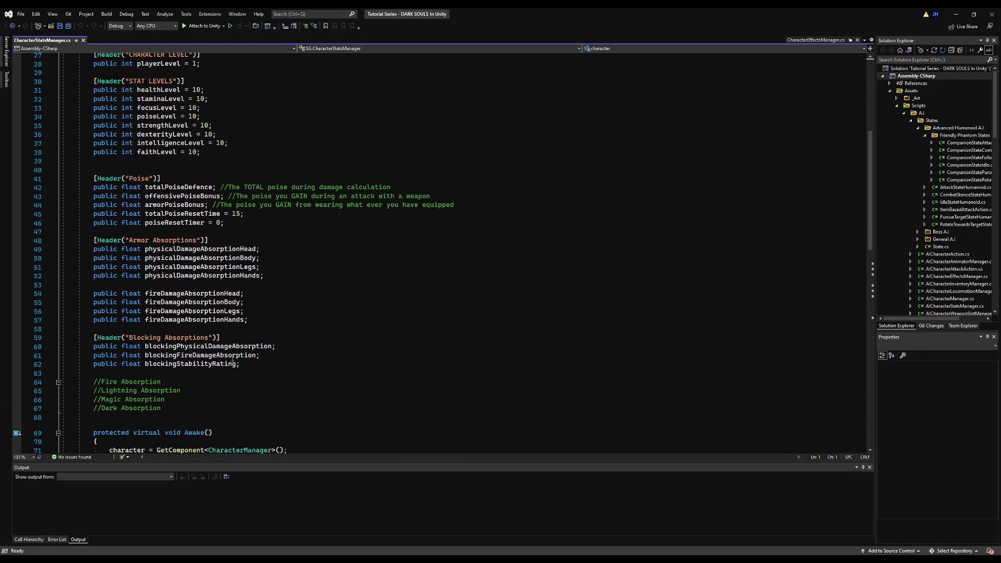
pyautogui.scroll(-3)
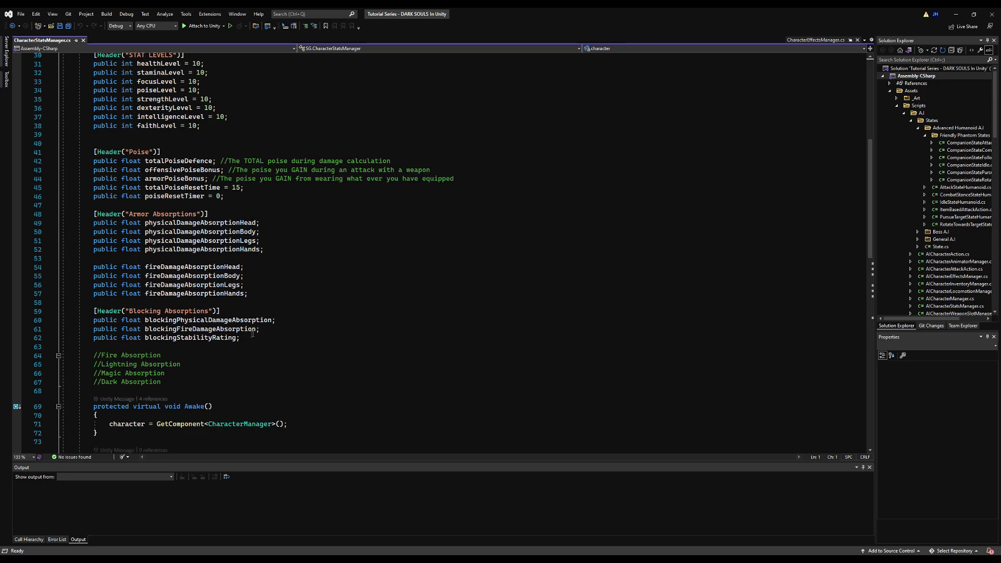
pyautogui.click(248, 338)
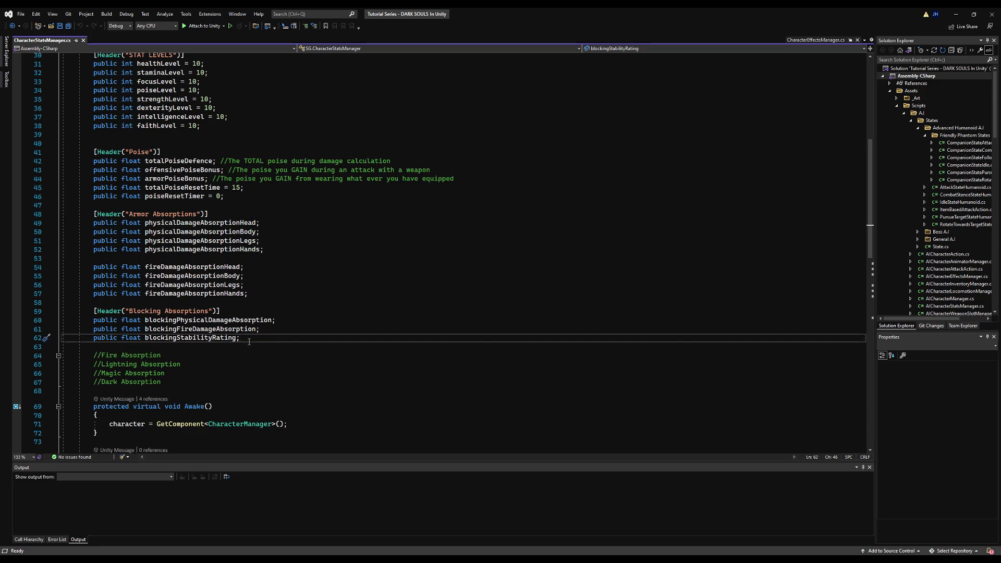
pyautogui.write('[He')
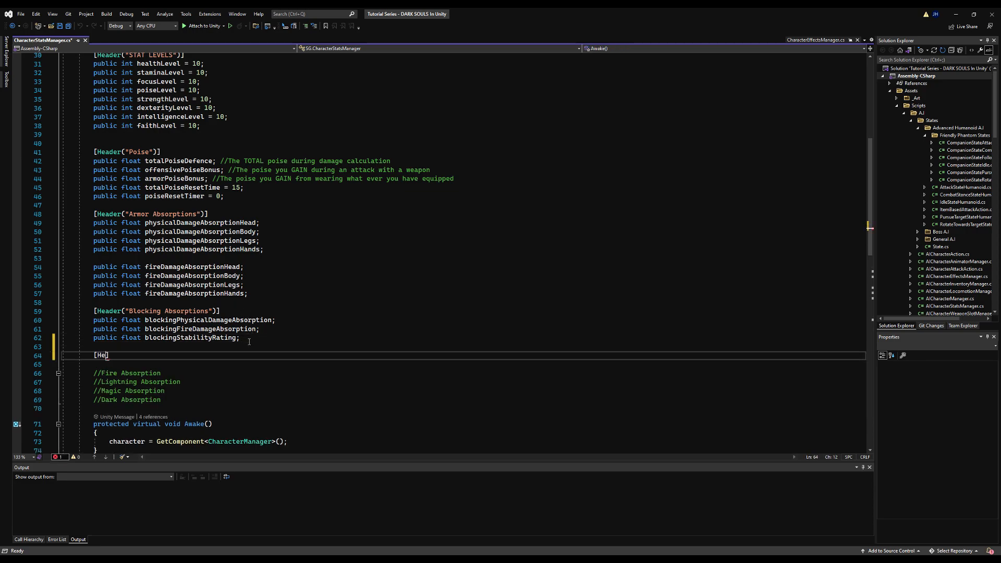
pyautogui.press('Return')
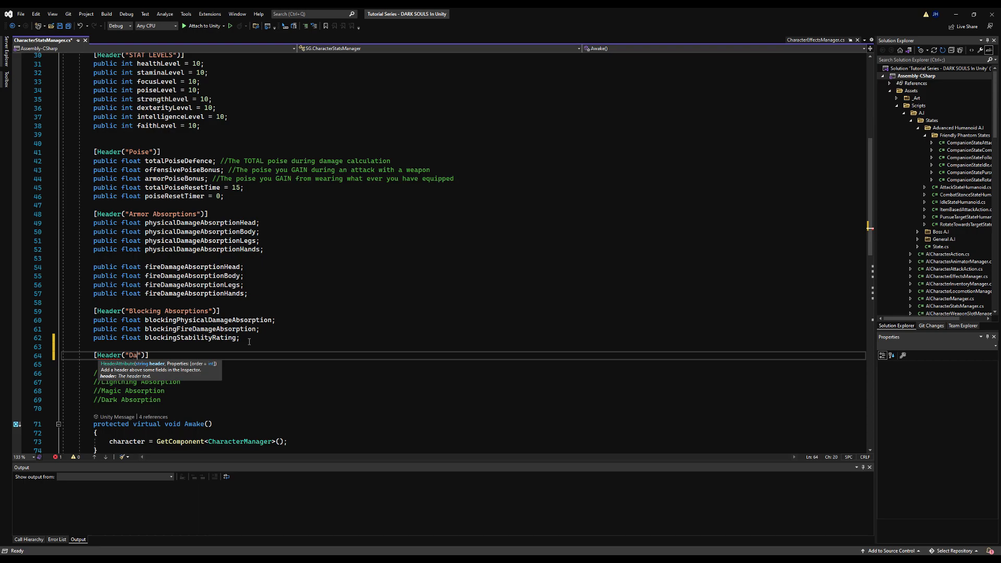
pyautogui.write('mage Type')
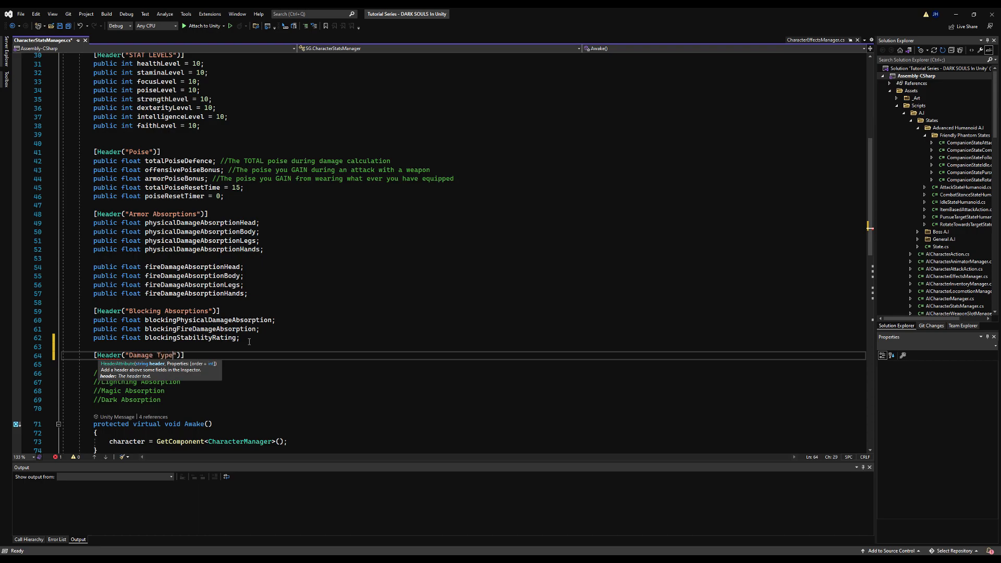
pyautogui.write('Modifiers')
pyautogui.write('//')
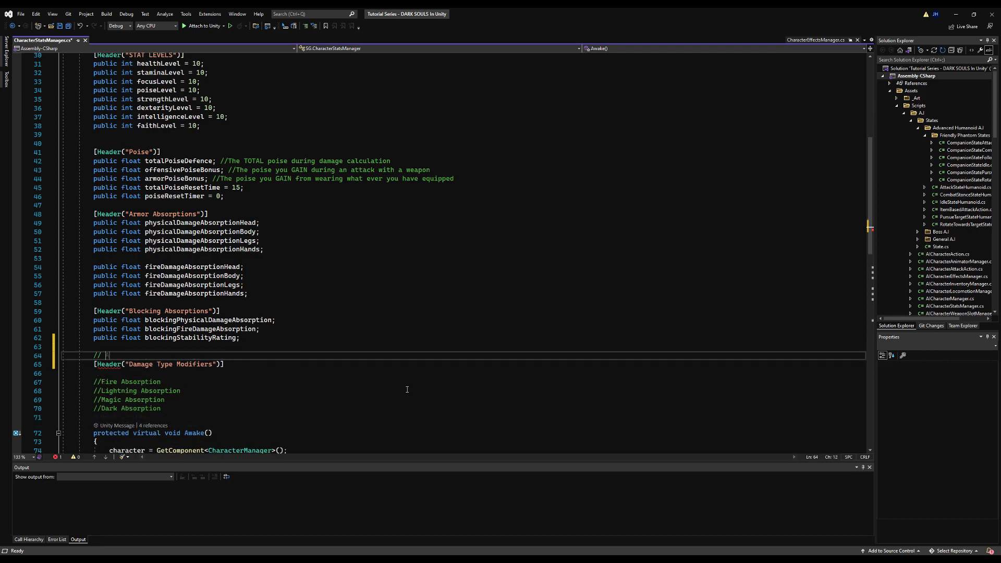
pyautogui.write('Any da')
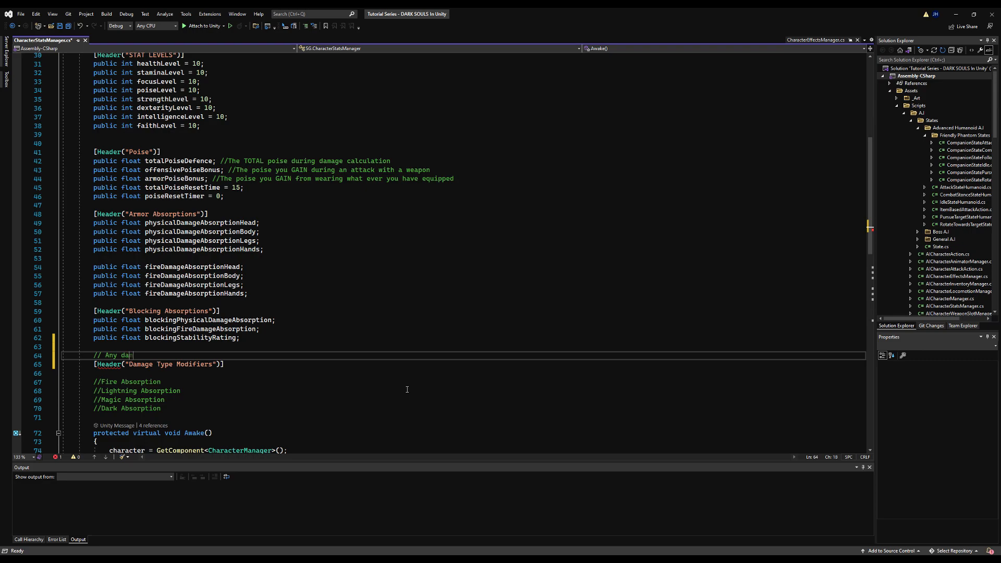
pyautogui.write('mage deal')
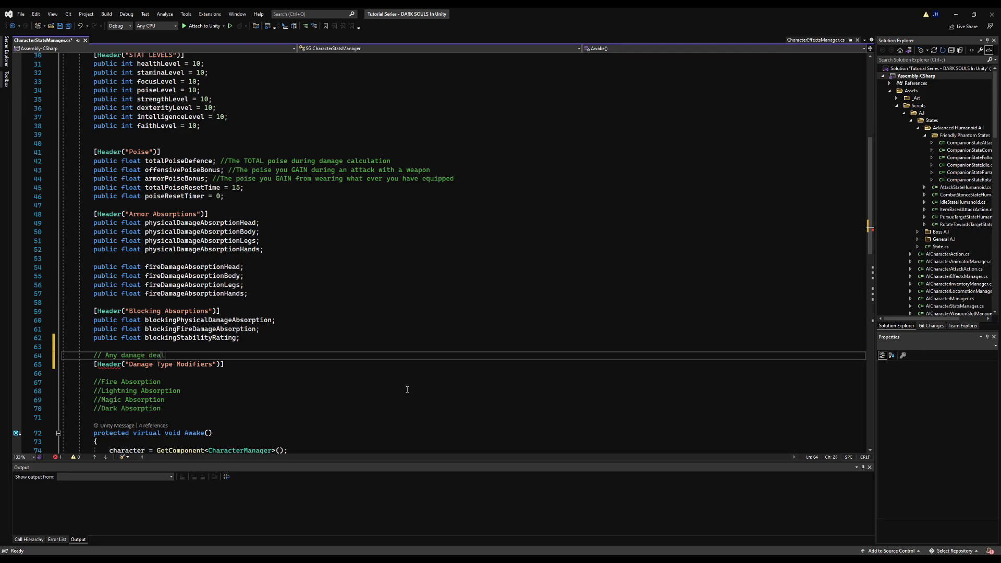
pyautogui.write('lt by this player')
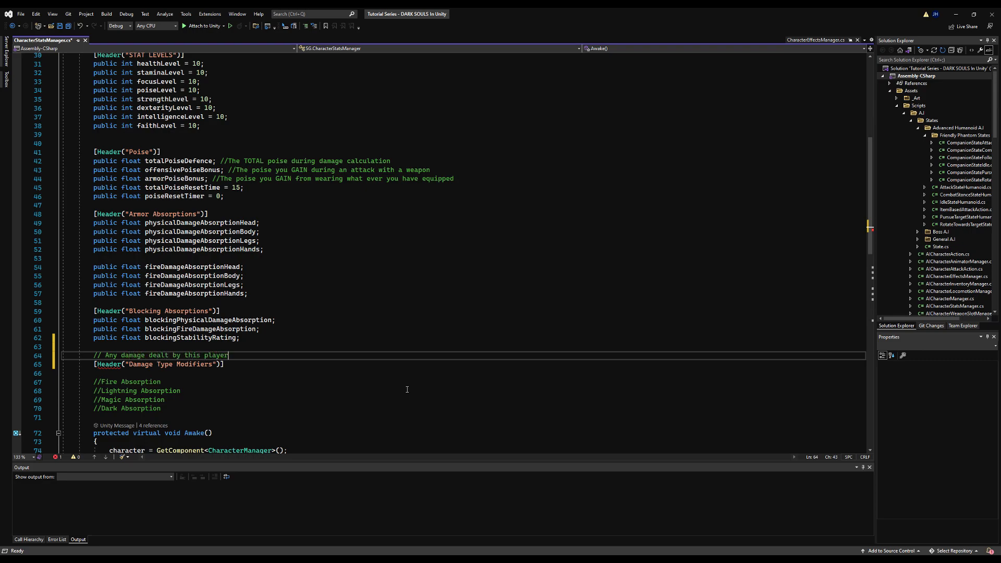
pyautogui.write('is modii')
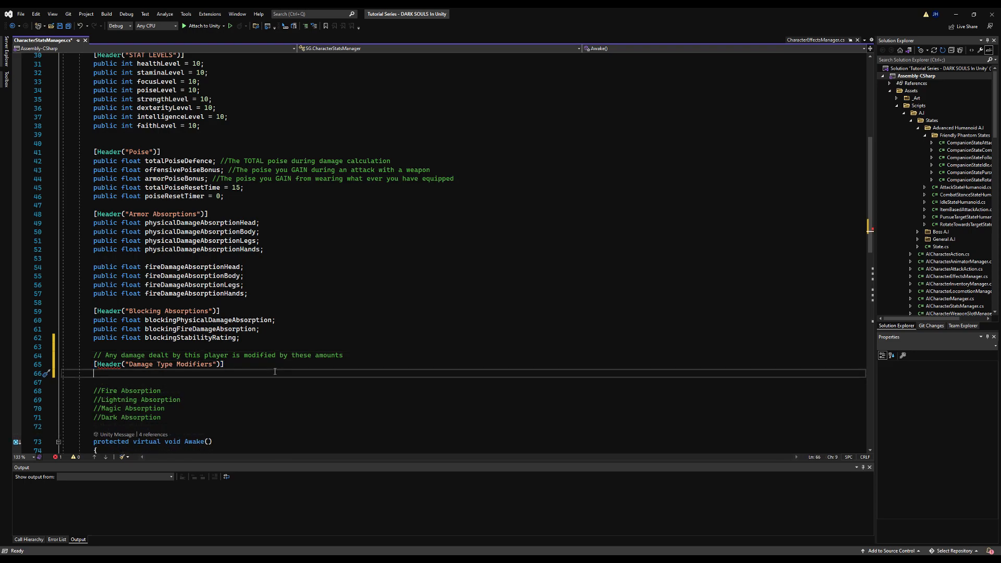
# Step: Declare float physicalDamagePercentageModifier and fireDamagePercentageModifier fields, both defaulting to 100
pyautogui.write('public int blockingStabilityRating;')
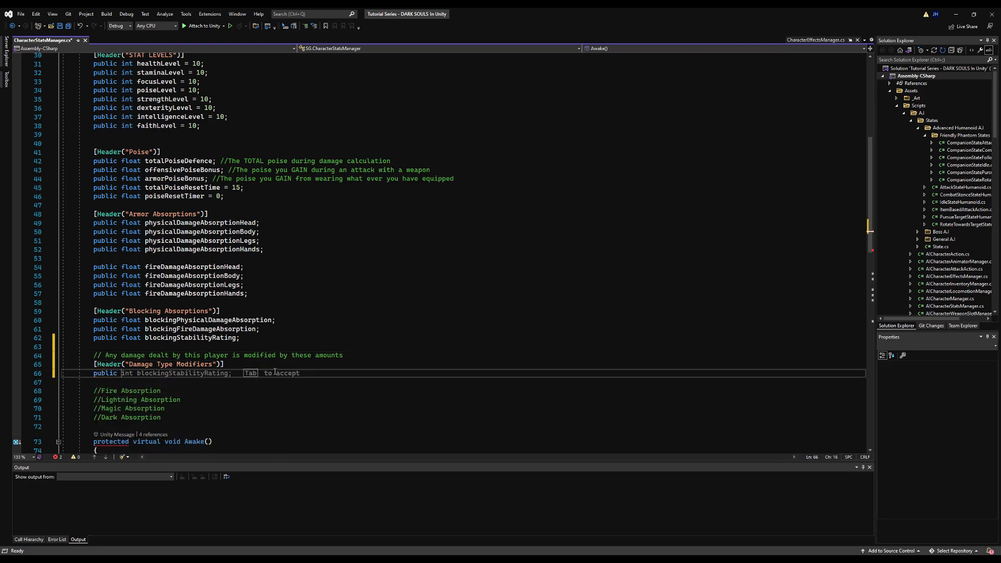
pyautogui.write('float p')
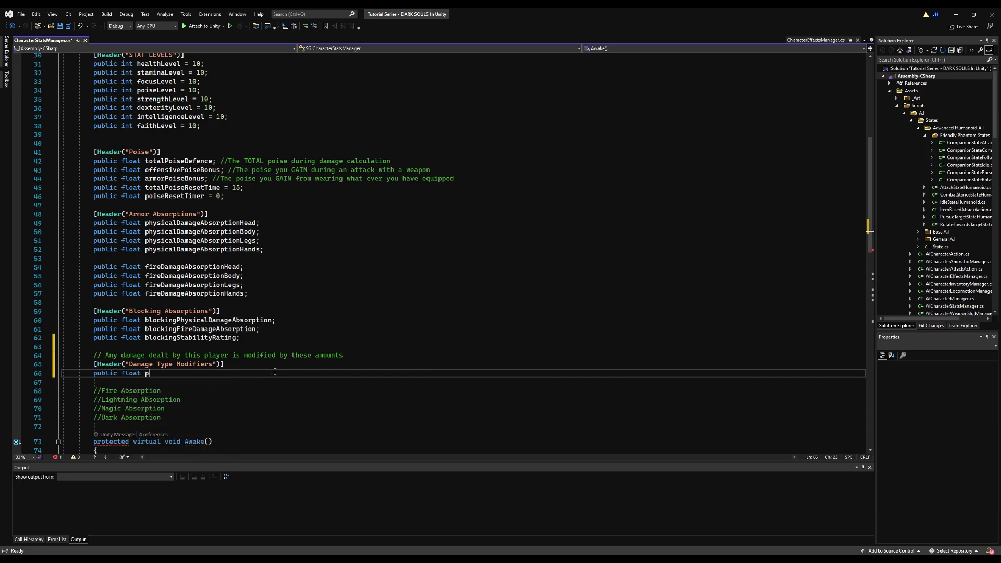
pyautogui.write('hysicalDamage')
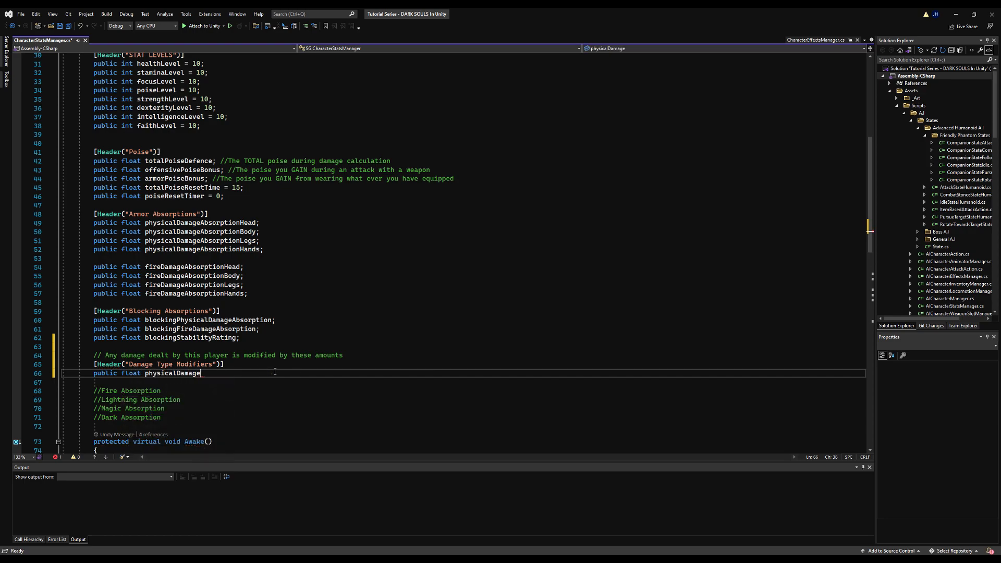
pyautogui.doubleClick(171, 373)
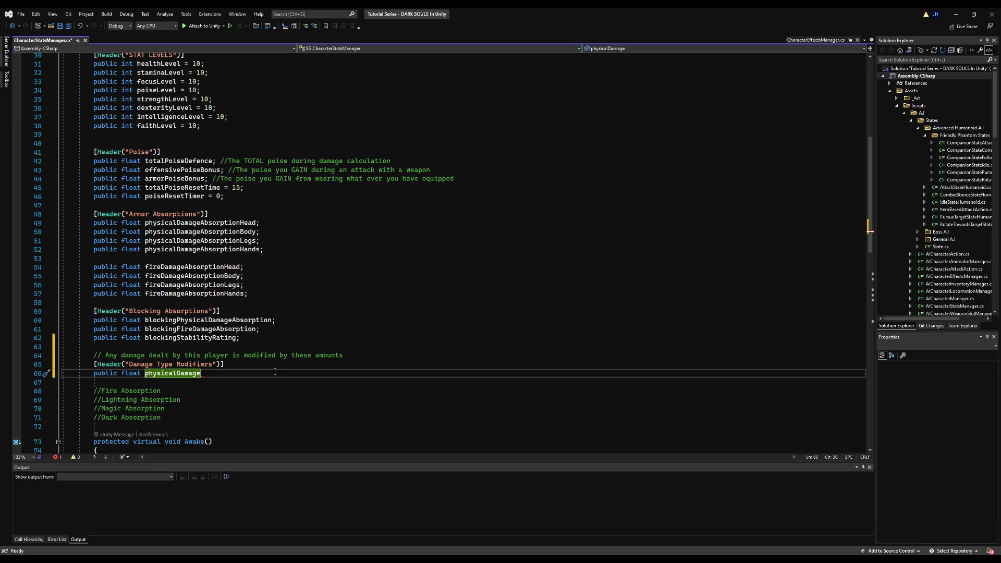
pyautogui.write('Percent')
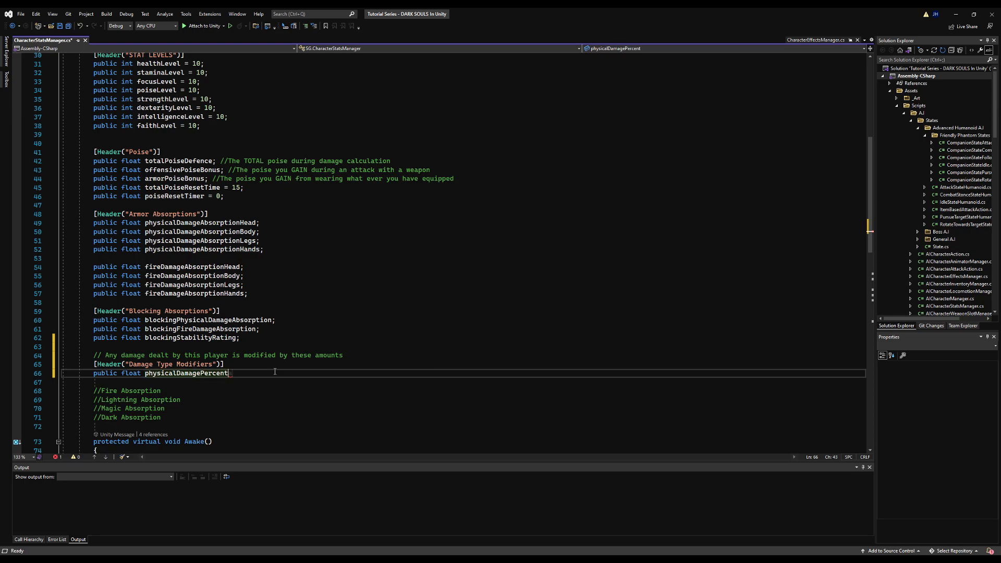
pyautogui.write('age')
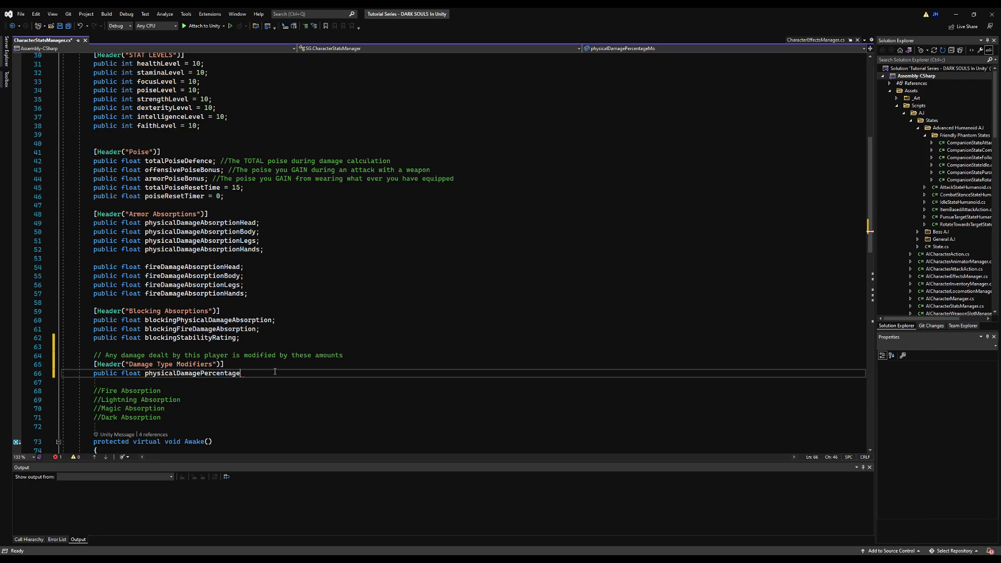
pyautogui.write('Modifier')
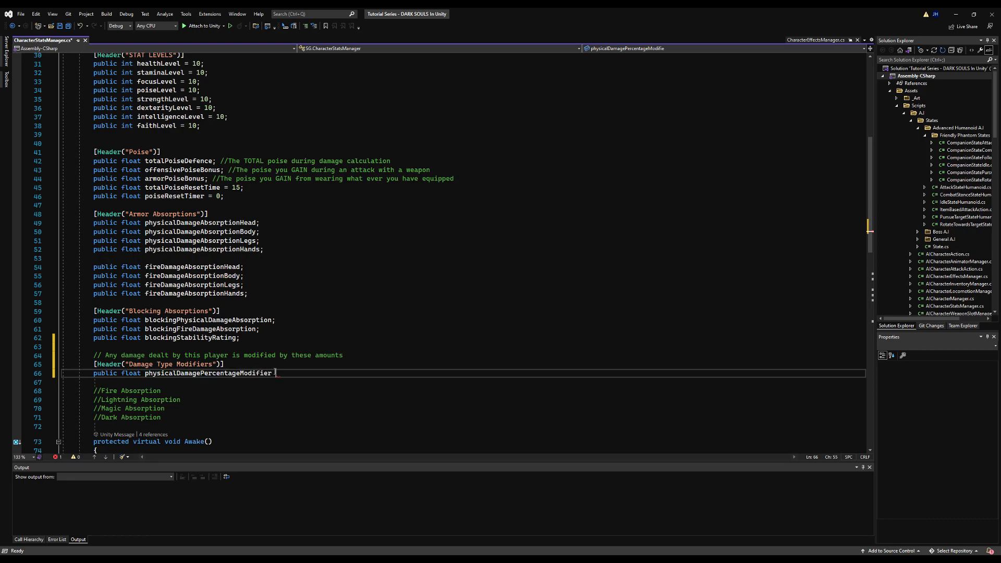
pyautogui.write('= 100;')
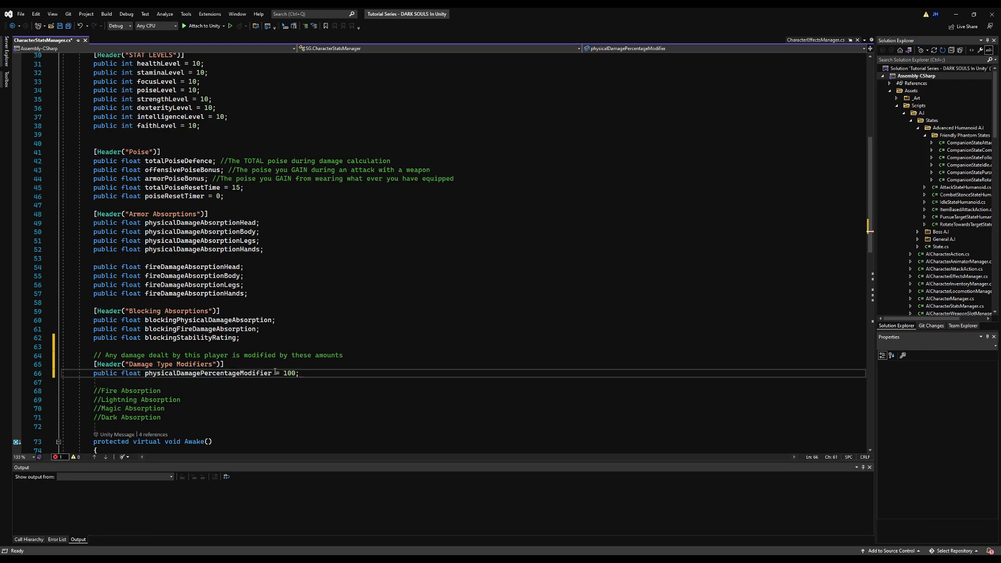
pyautogui.write('public float physicalDamagePercentModifier = 100;')
pyautogui.write('public float fireDamagePercentageMod')
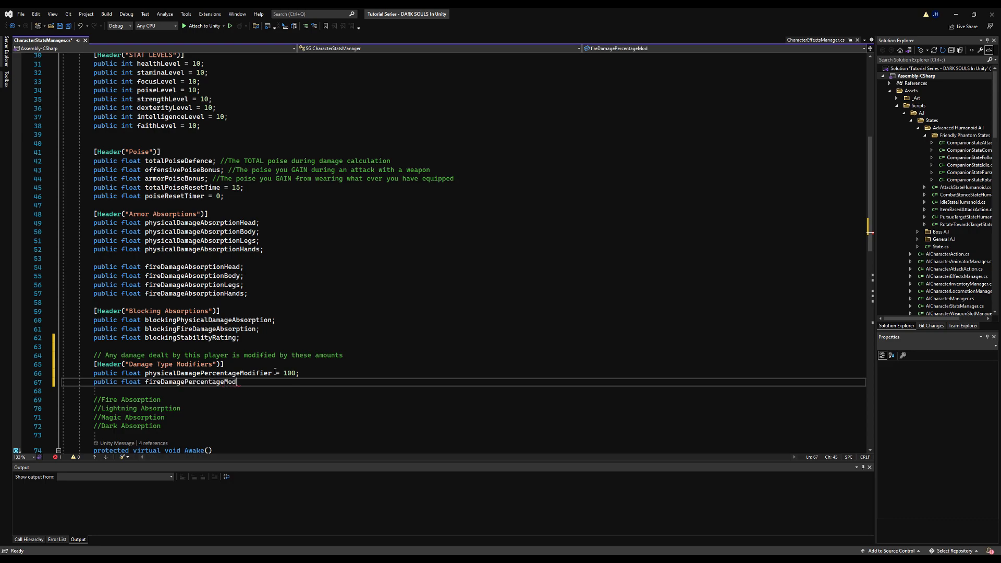
pyautogui.write('ifier = 100;')
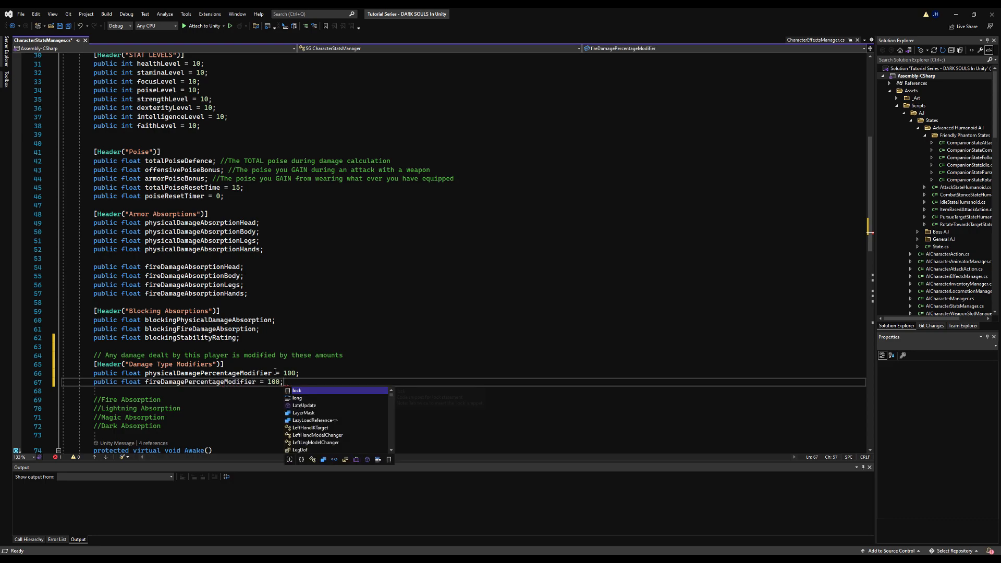
pyautogui.press('Escape')
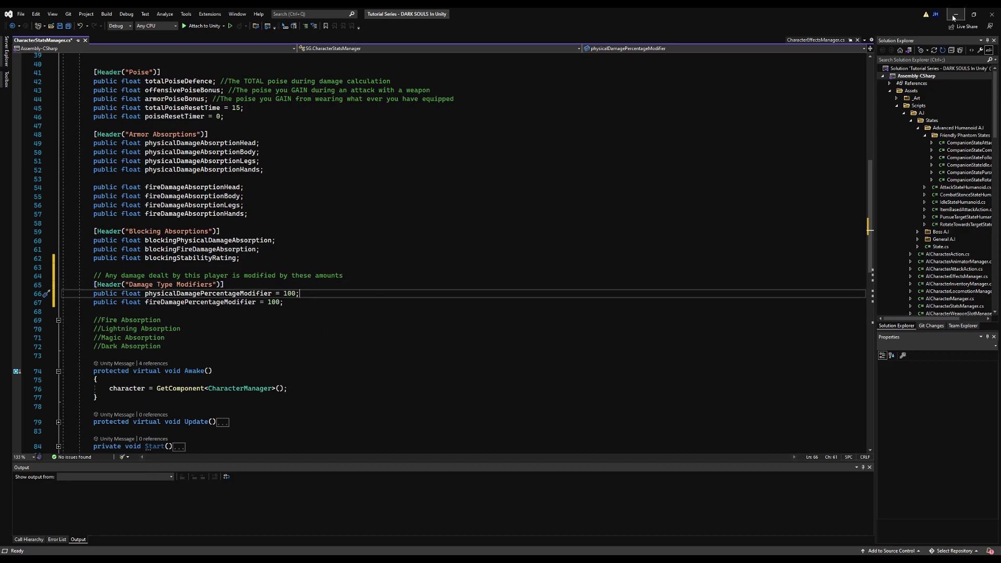
# Step: Scroll down to the TakeDamage methods and their absorption calculations in CharacterStatsManager
pyautogui.scroll(-3)
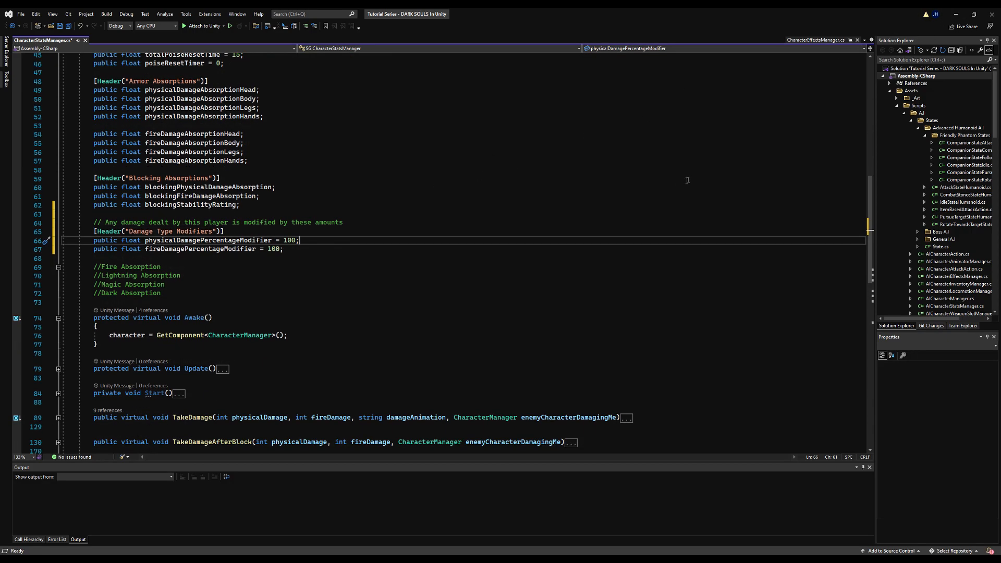
pyautogui.scroll(-3)
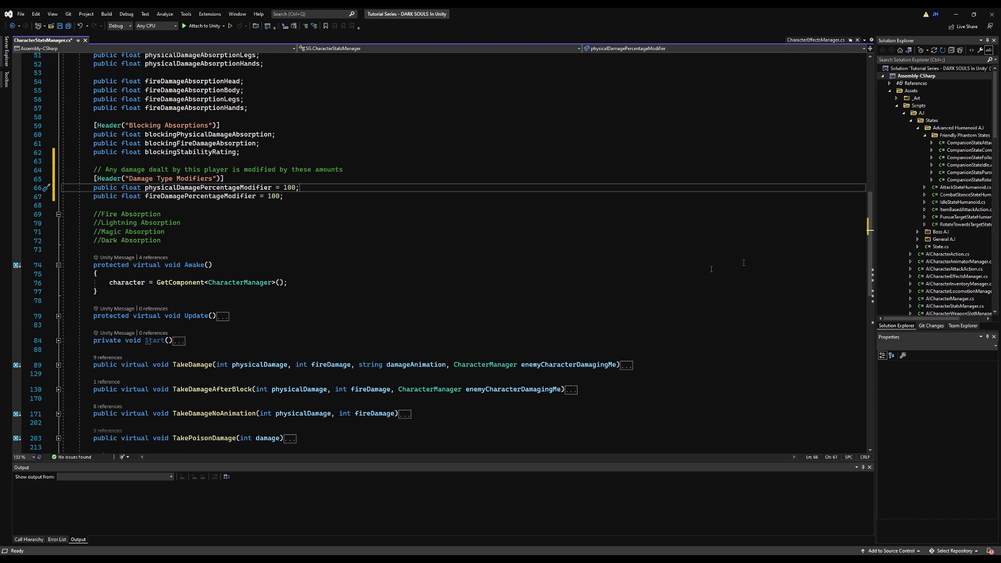
pyautogui.scroll(-3)
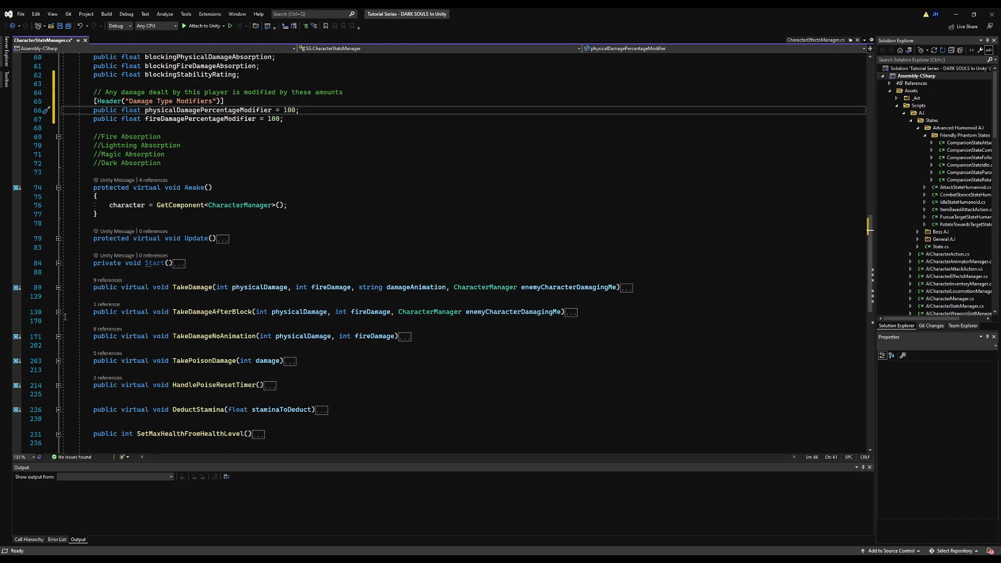
pyautogui.scroll(-3)
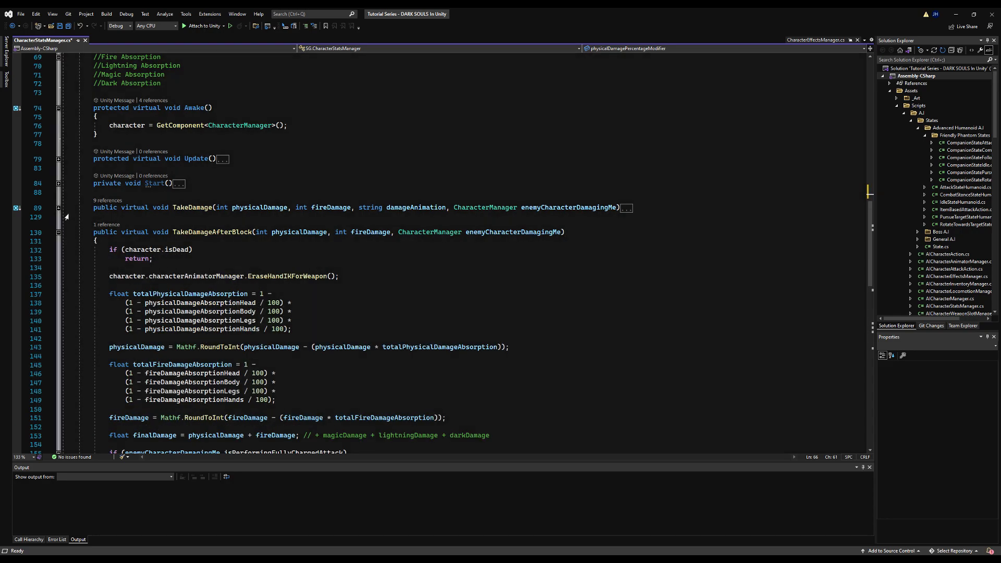
pyautogui.scroll(-3)
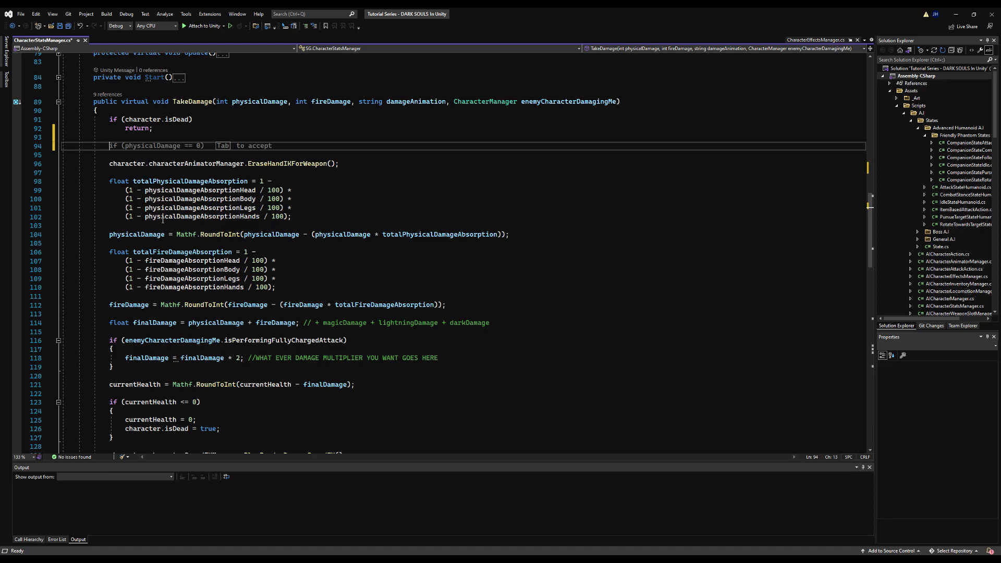
# Step: Scale physicalDamage and fireDamage by enemyCharacterDamagingMe's percentage modifiers divided by 100 in TakeDamage
pyautogui.write('physicalDamage')
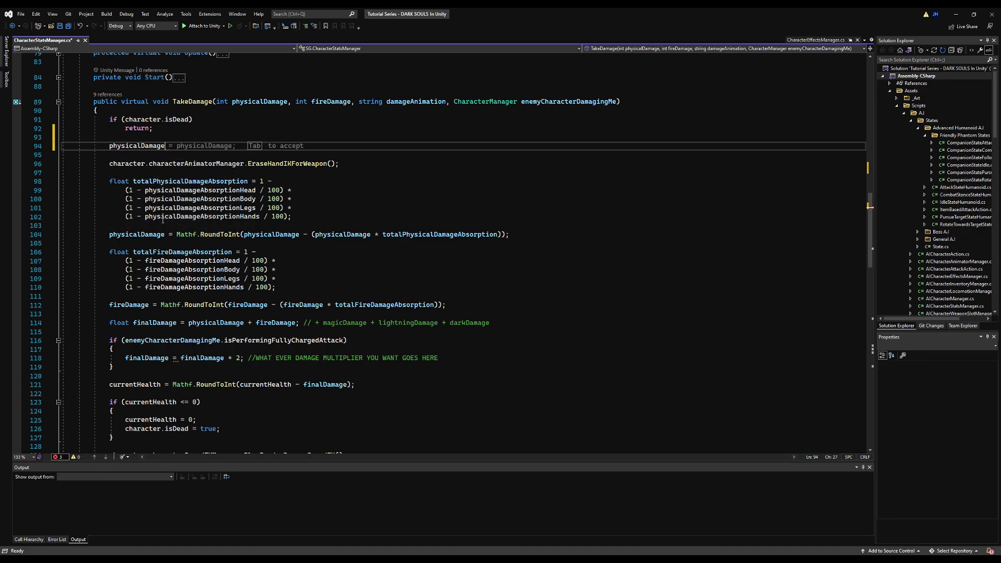
pyautogui.write('phy')
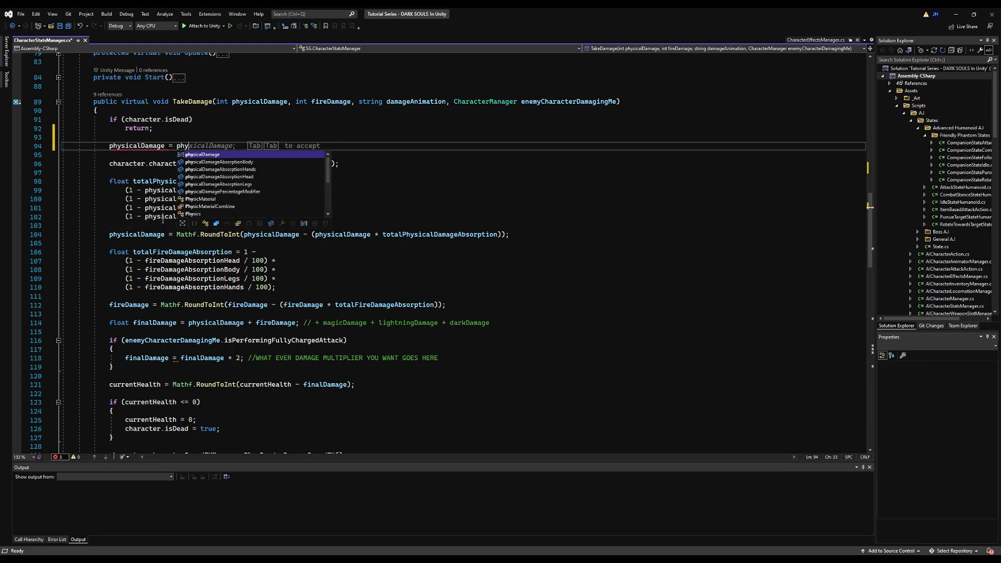
pyautogui.write('physicalDamage * (enemyCharacterDamagingMe')
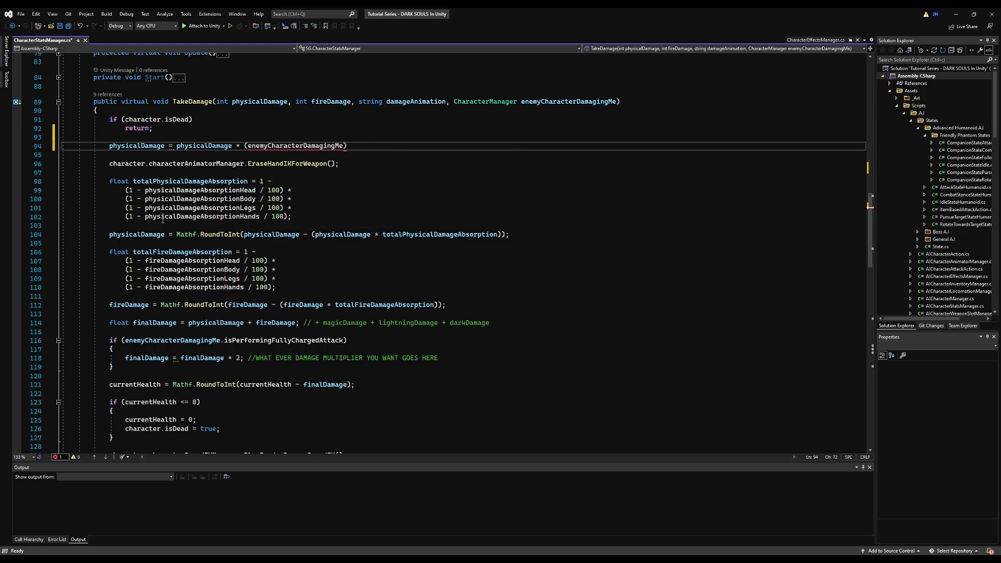
pyautogui.write('.')
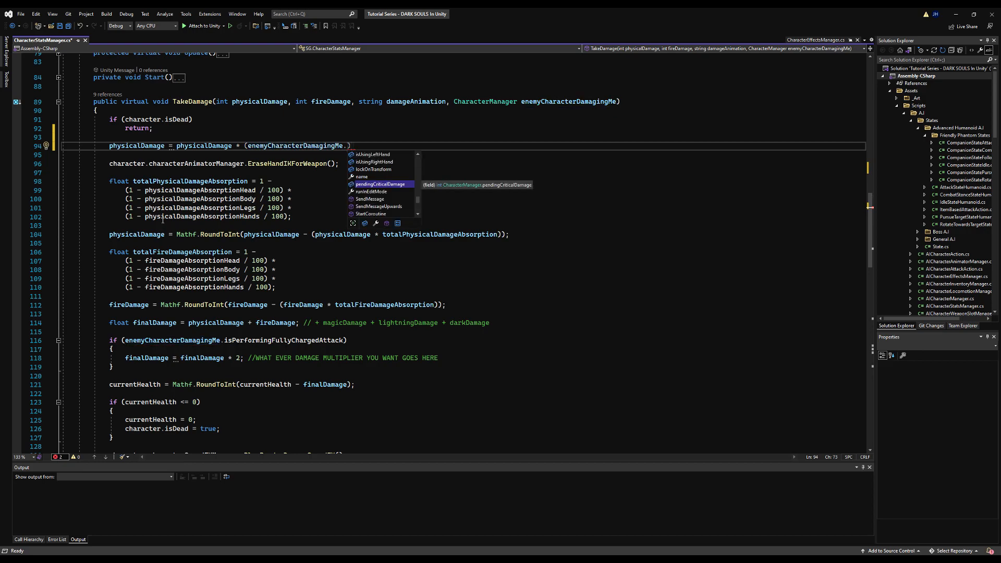
pyautogui.write('characterStatsManager.phy')
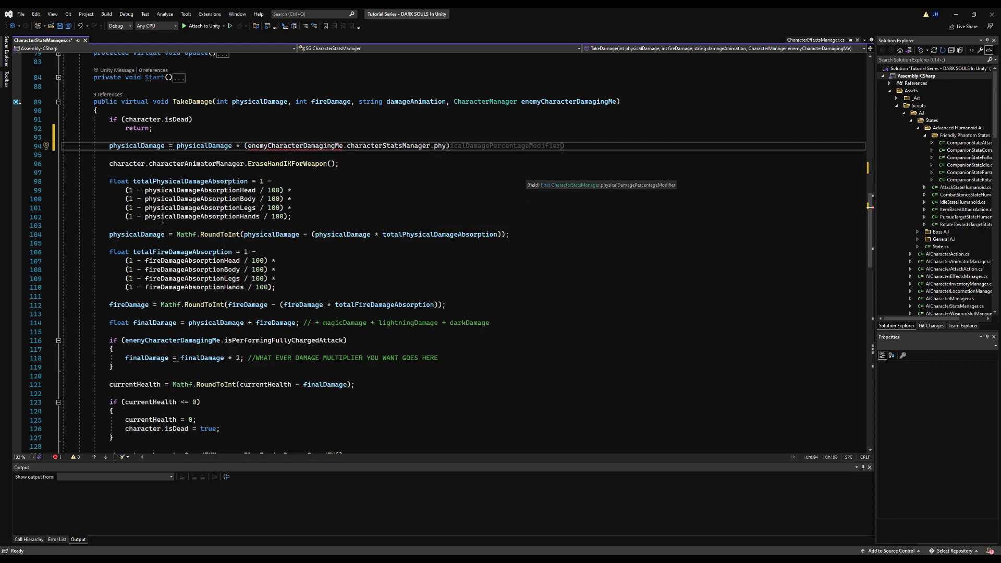
pyautogui.write('/ 100')
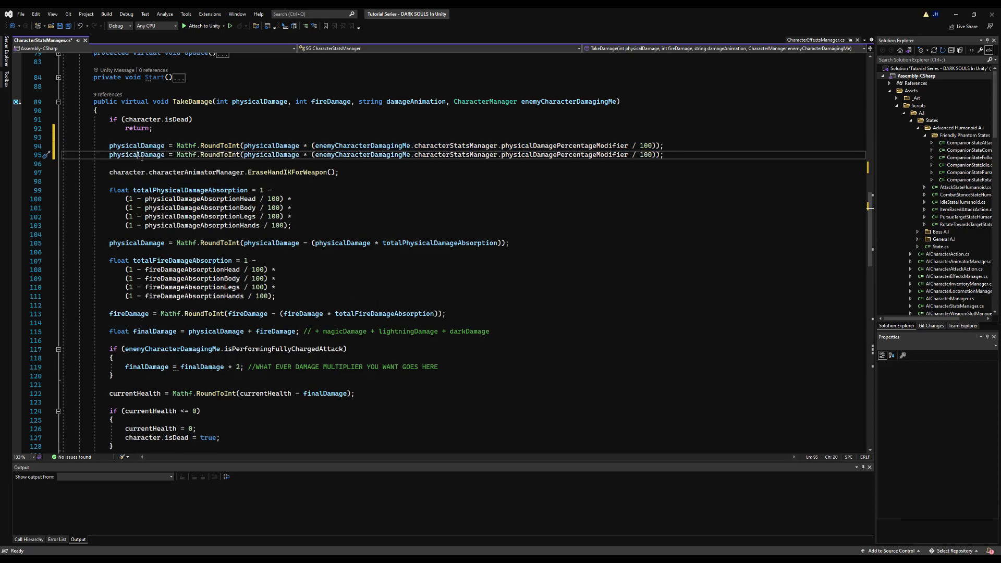
pyautogui.doubleClick(135, 154)
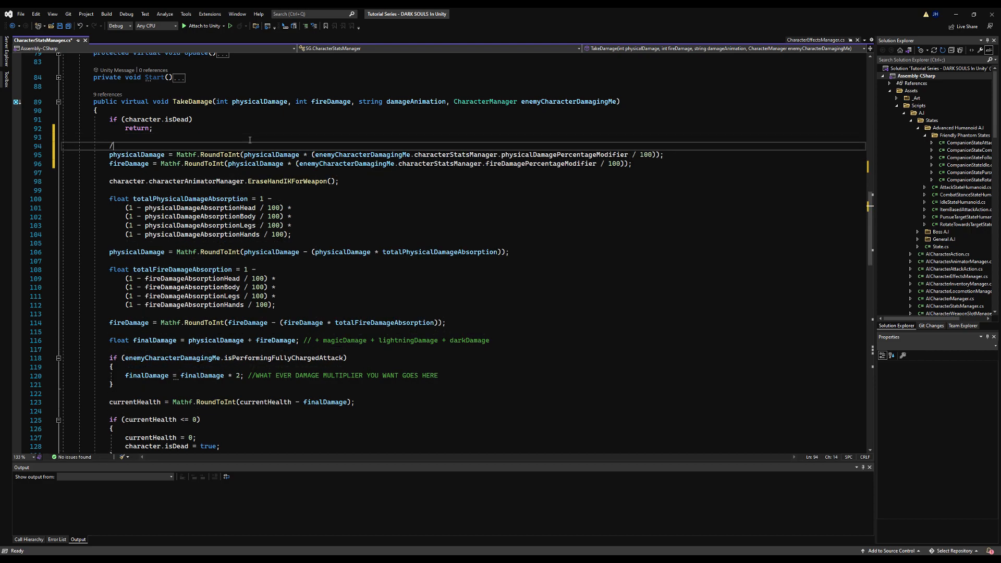
# Step: Add a comment that the attacking character's damage modifiers are checked first, and save the script
pyautogui.write('/')
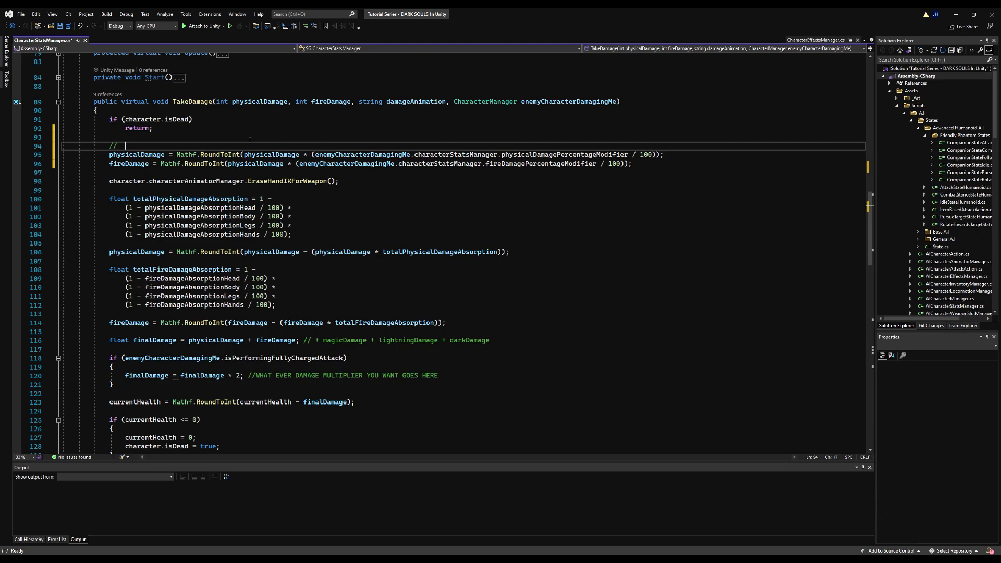
pyautogui.write('Before c')
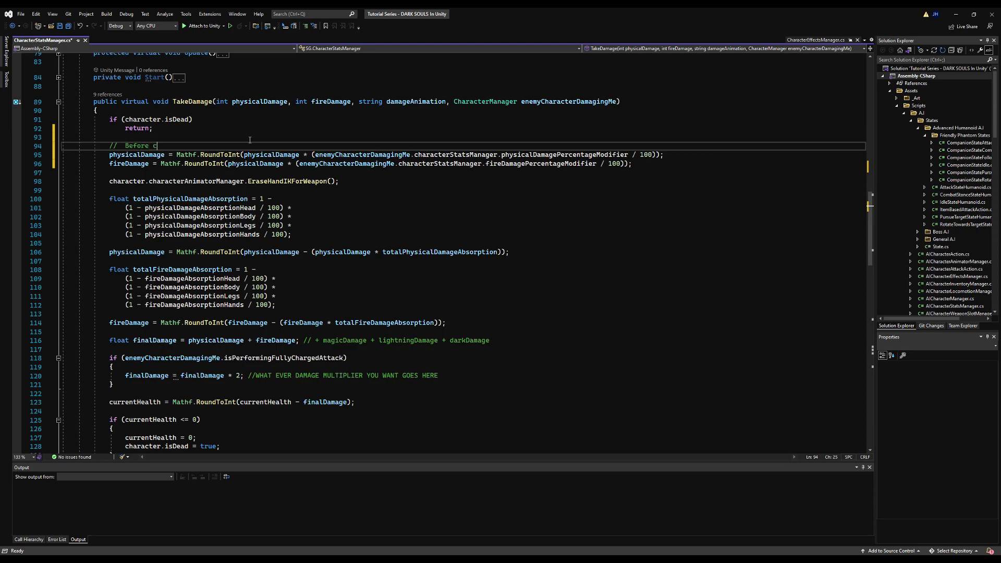
pyautogui.write('alculating damage defense')
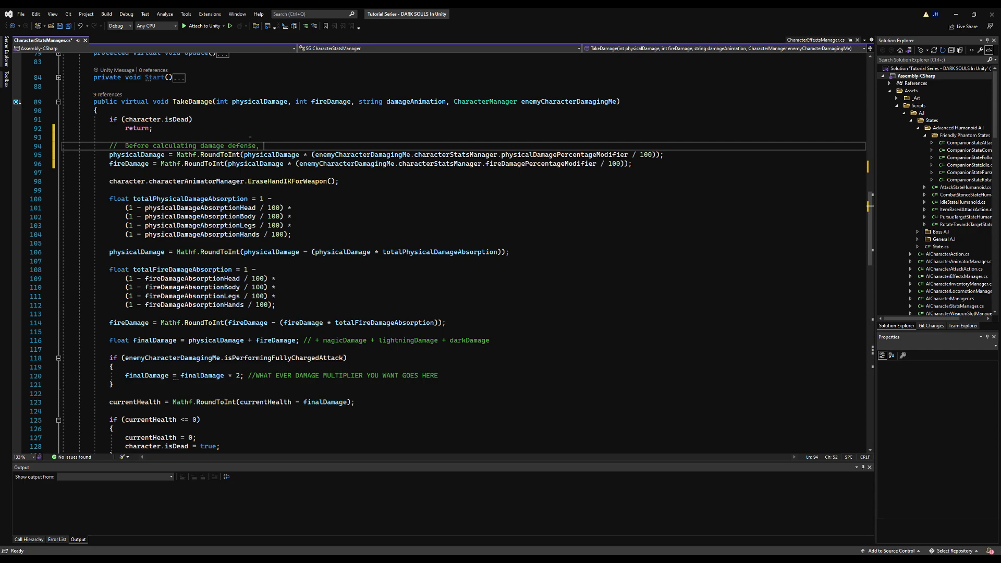
pyautogui.write(', we check t')
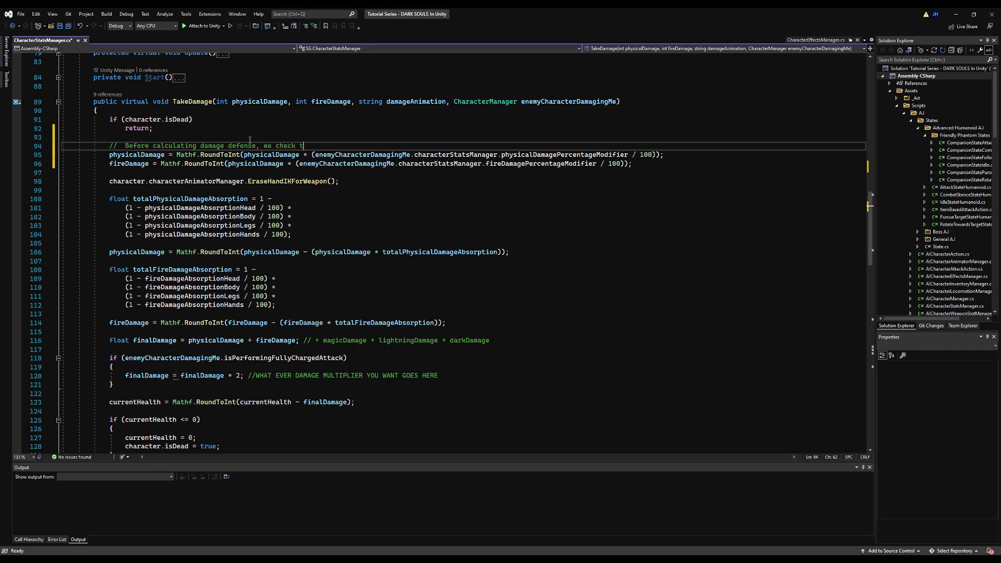
pyautogui.write('he attacking')
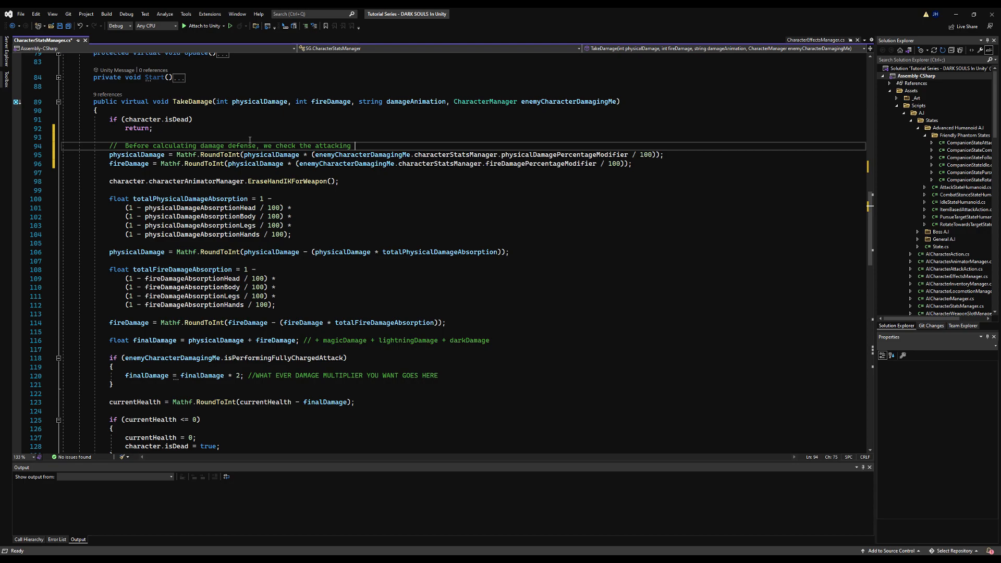
pyautogui.write('characters damage modifiers')
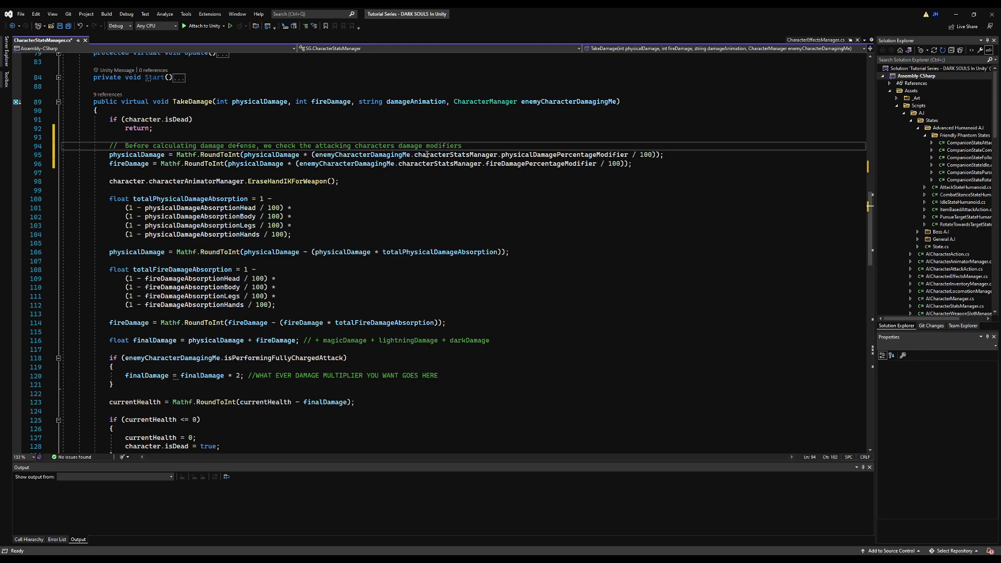
pyautogui.moveTo(125, 59)
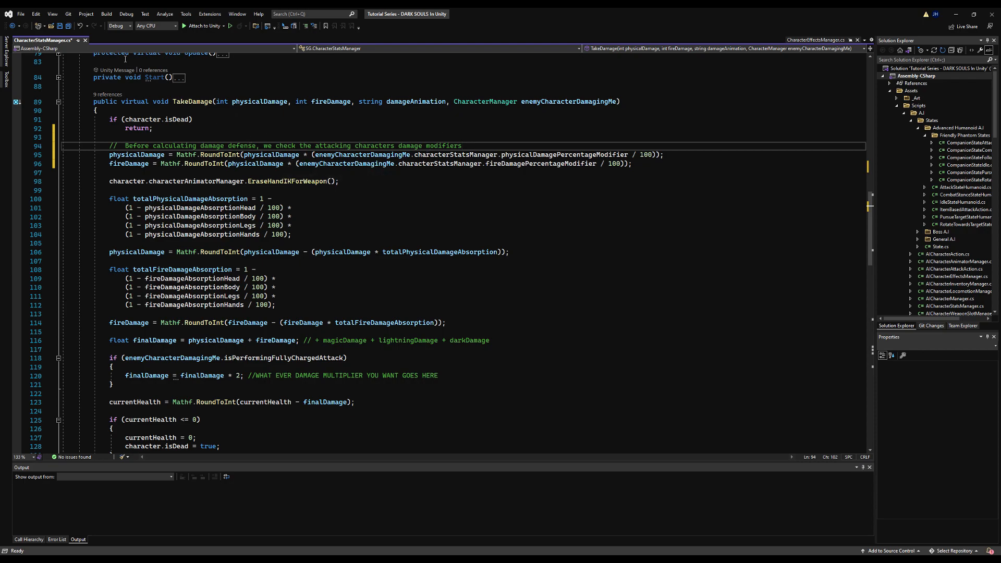
pyautogui.press('ctrl+s')
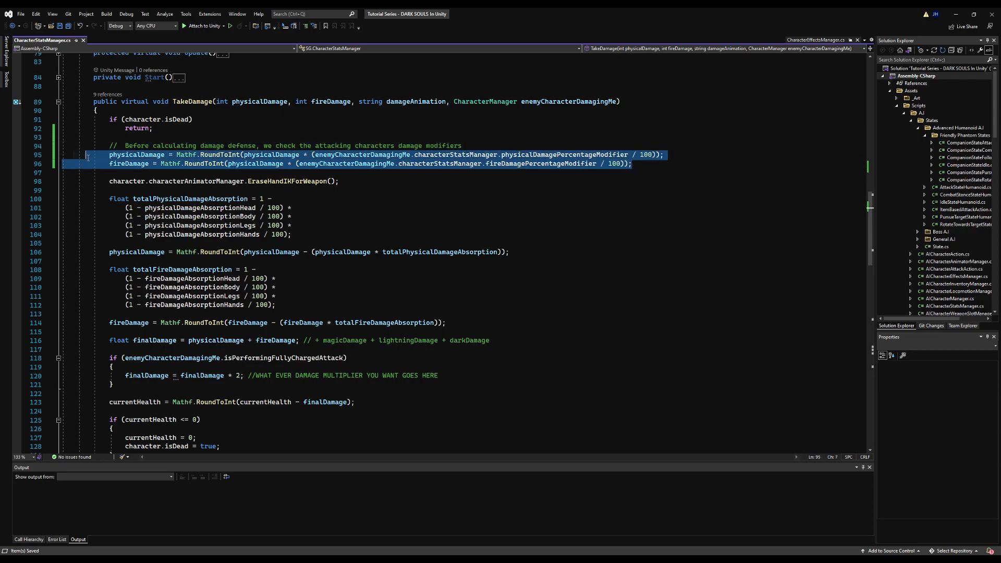
# Step: Apply the modifier lines in TakeDamageAfterBlock and add Debug.Log("FINAL DAMAGE: " + finalDamage) in both methods
pyautogui.click(57, 101)
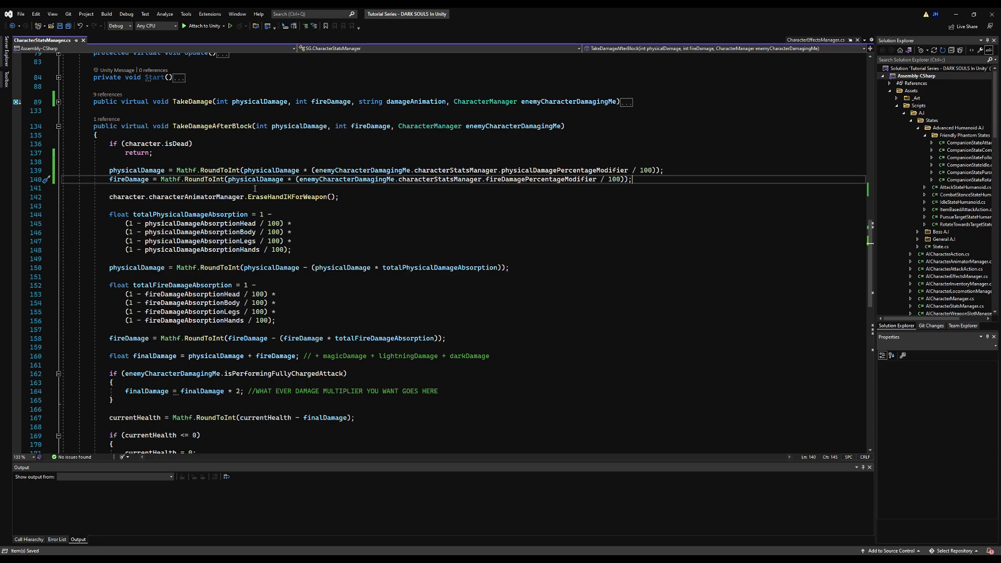
pyautogui.write('Debug.Log(')
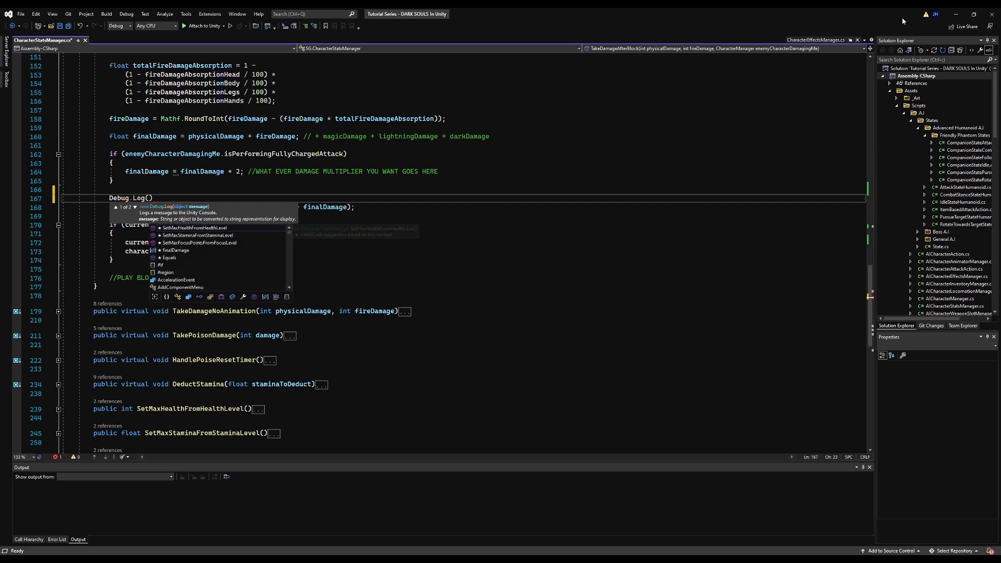
pyautogui.write('"FINAL DAMAGE: "')
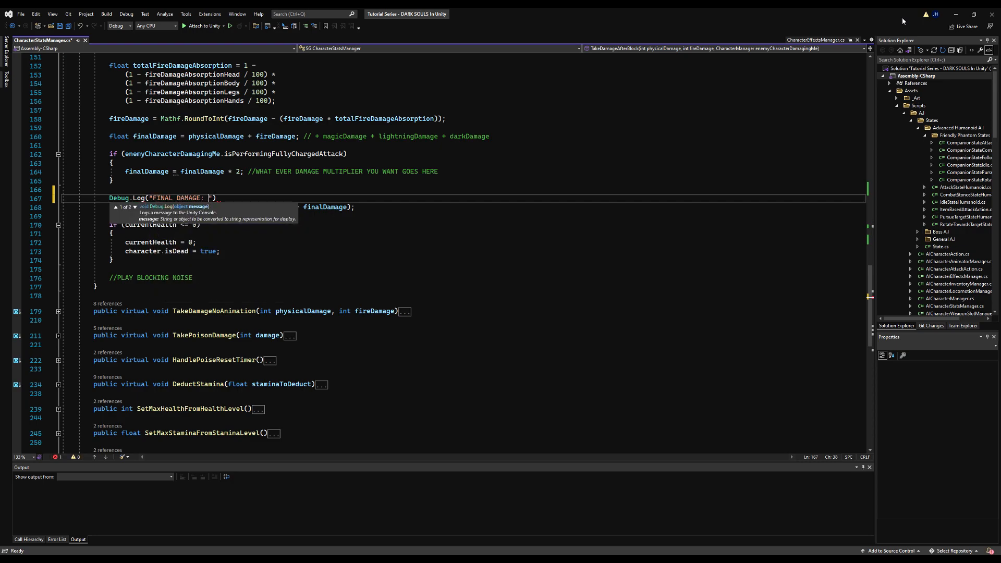
pyautogui.write('" + final"')
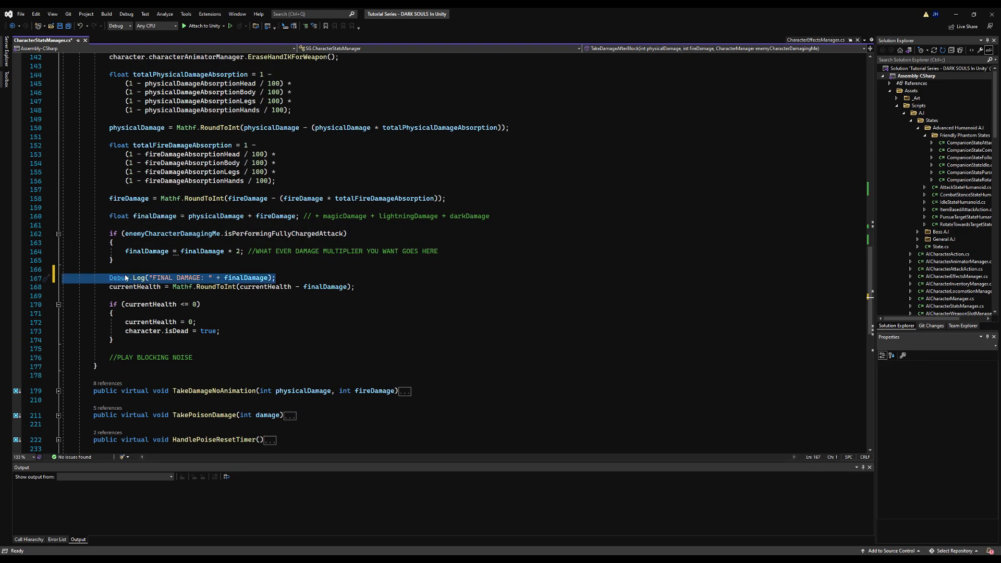
pyautogui.scroll(3)
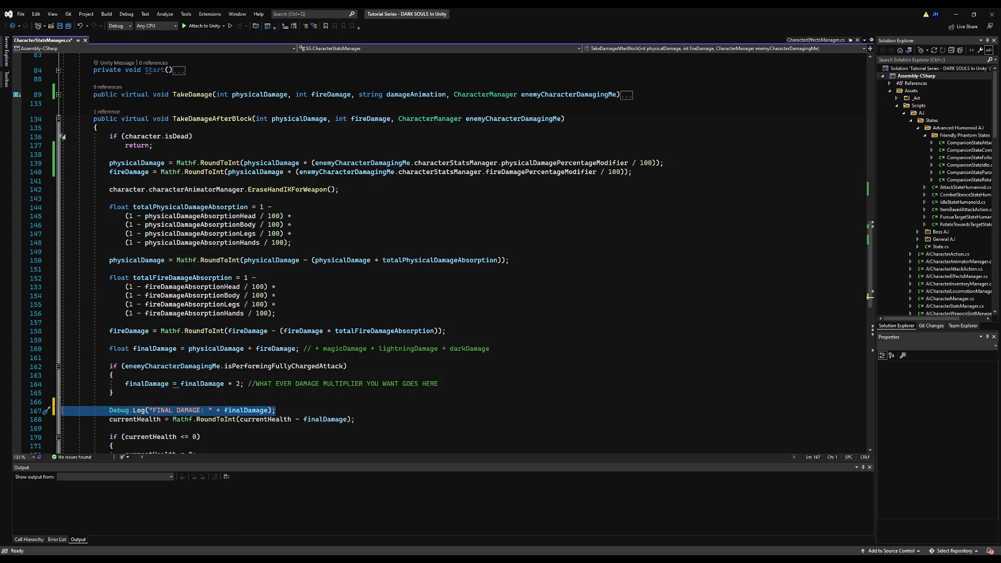
pyautogui.scroll(3)
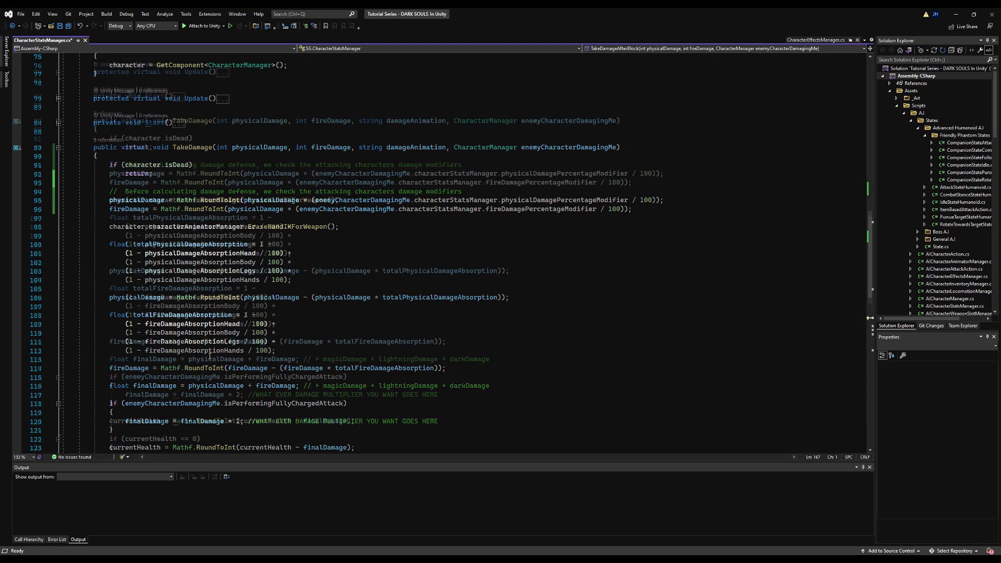
pyautogui.scroll(-3)
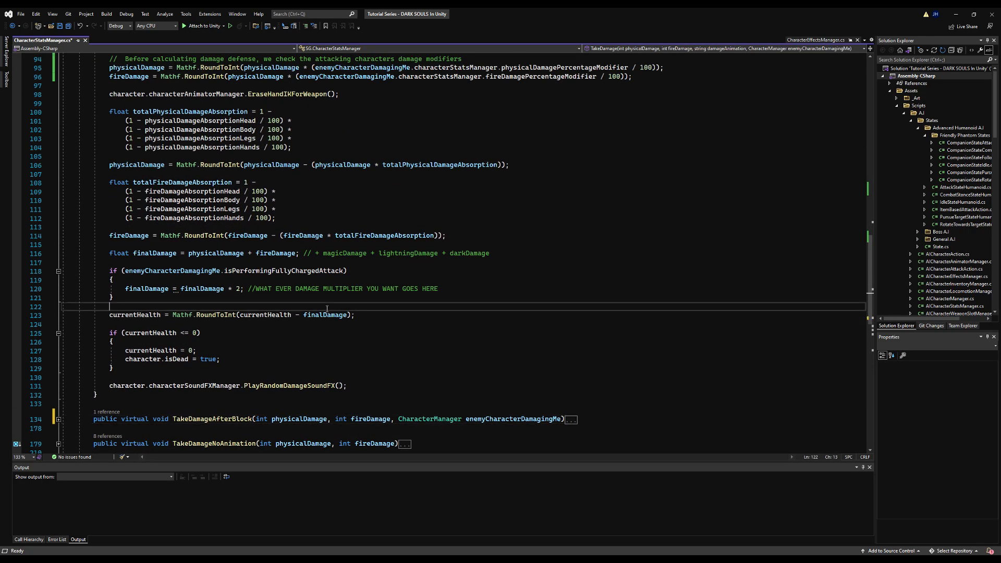
pyautogui.write('Debug.Log("FINAL DAMAGE: " + finalDamage);')
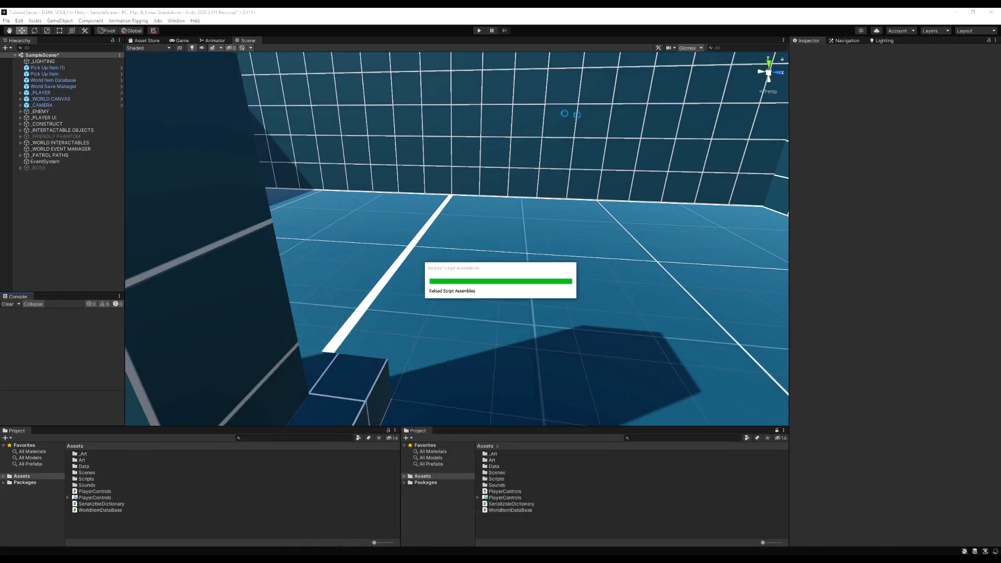
# Step: Play the scene so the console logs a FINAL DAMAGE: 54 entry
pyautogui.click(479, 30)
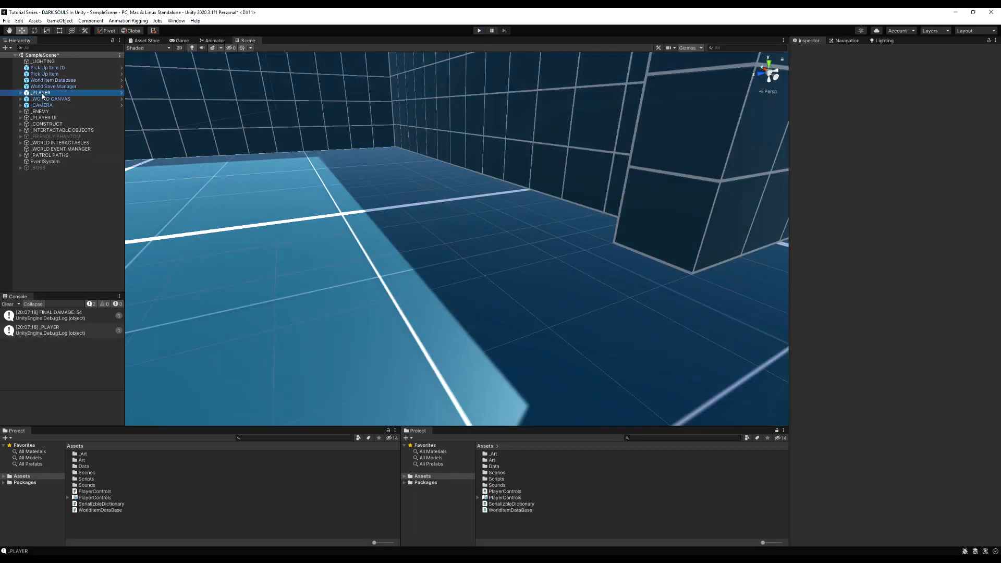
# Step: Set the player's Physical Damage Percentage Modifier to 150 and play-test, logging FINAL DAMAGE: 80
pyautogui.click(41, 92)
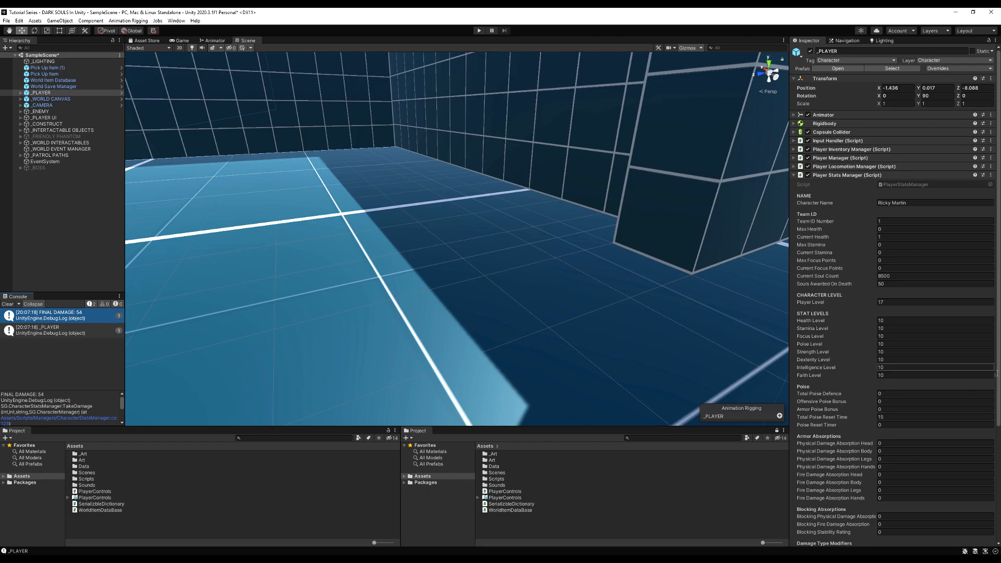
pyautogui.scroll(-3)
pyautogui.write('150')
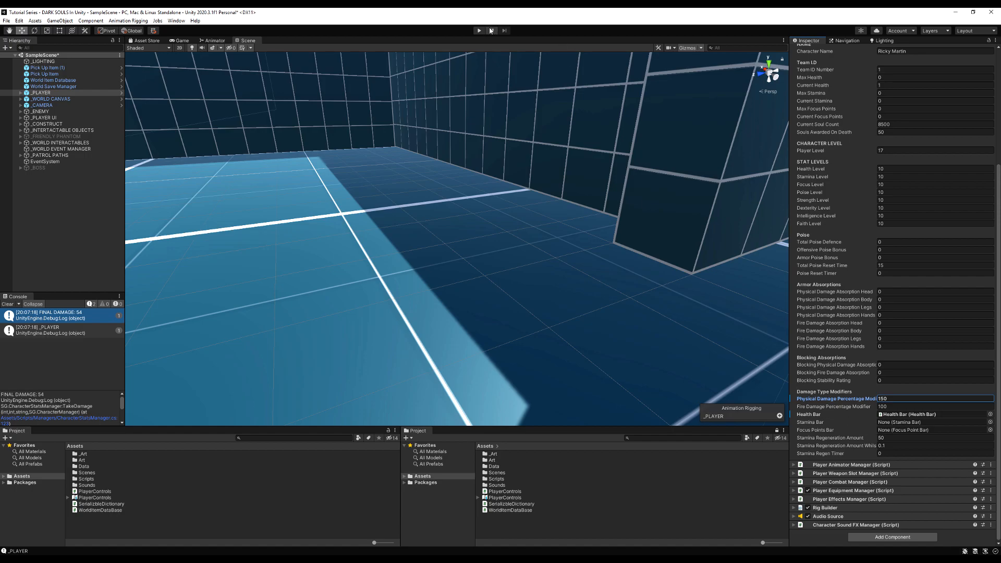
pyautogui.click(479, 30)
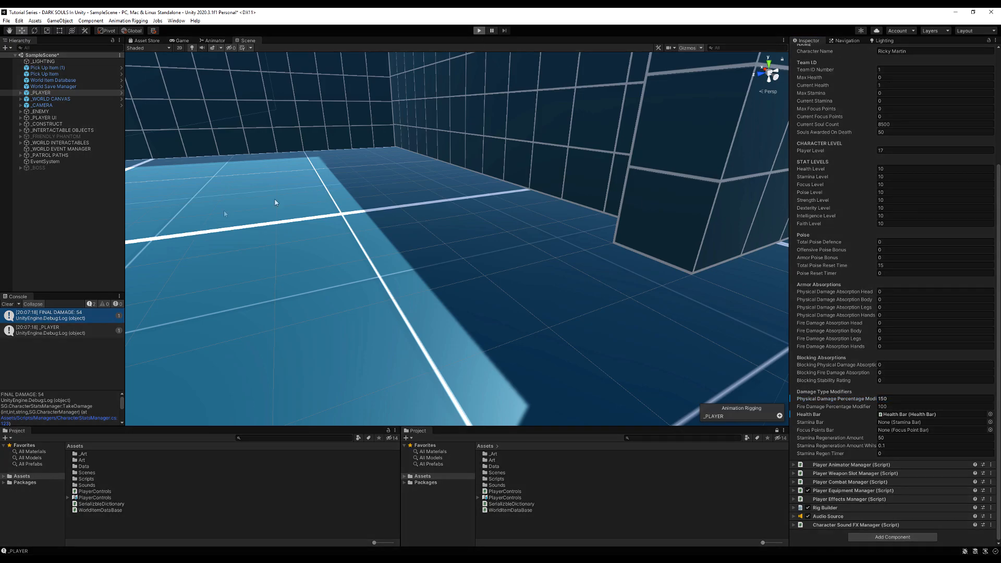
pyautogui.click(478, 31)
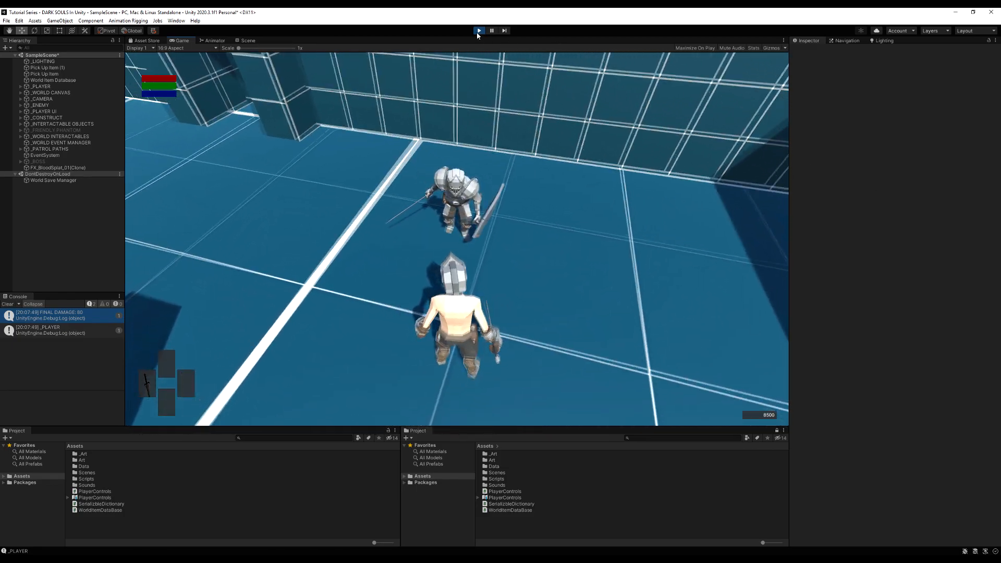
pyautogui.click(479, 30)
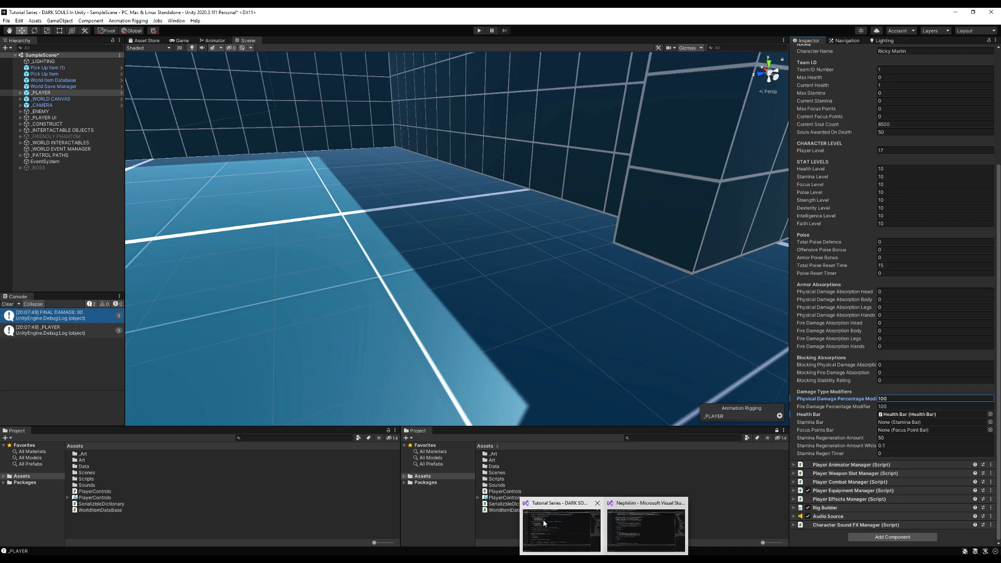
# Step: Return to the field declarations and begin a new Header attribute below the damage type modifiers
pyautogui.click(644, 527)
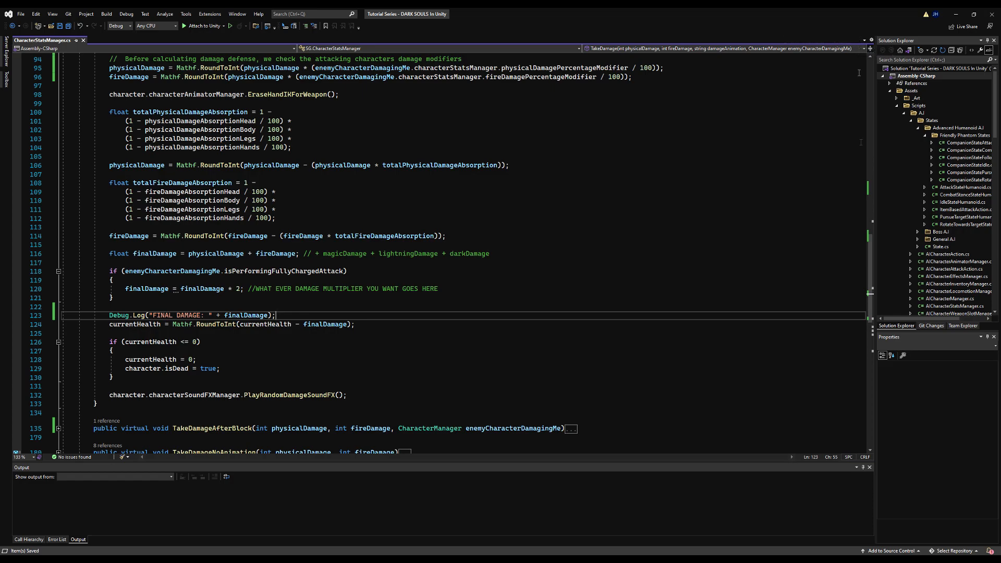
pyautogui.scroll(3)
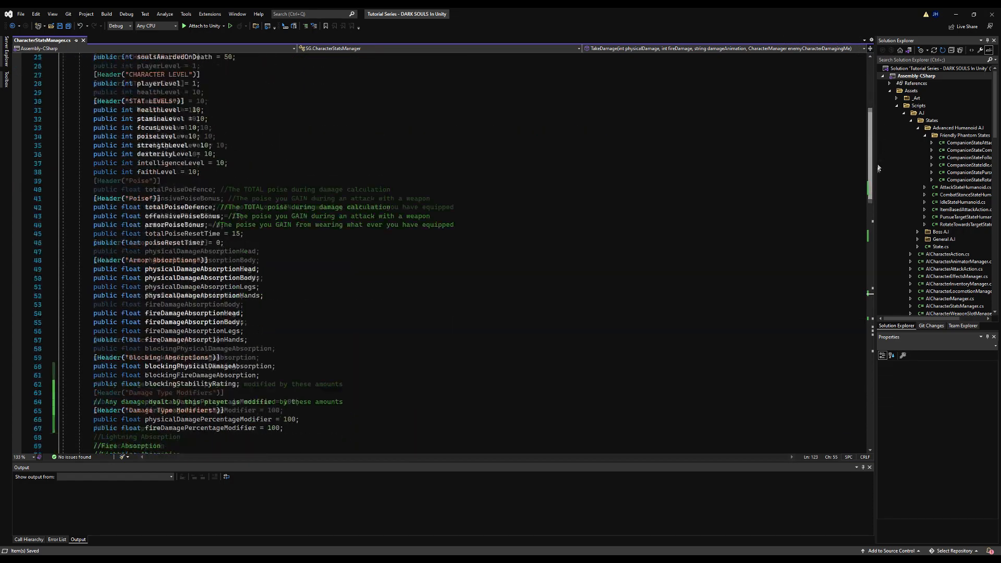
pyautogui.scroll(-3)
pyautogui.write('[Header("')
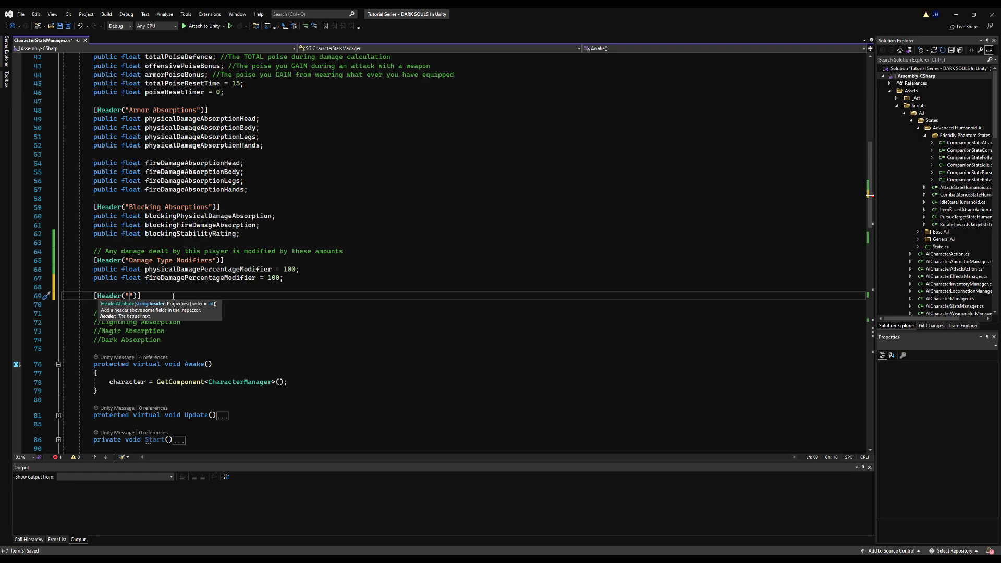
# Step: Name the new header "Damage Absorption Modifiers"
pyautogui.write('Damage Ab')
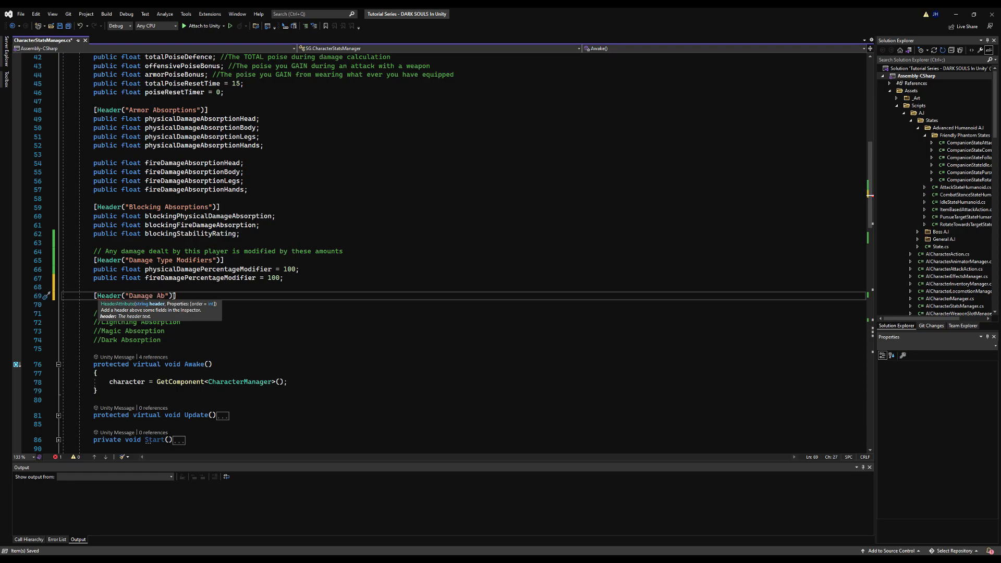
pyautogui.press('backspace')
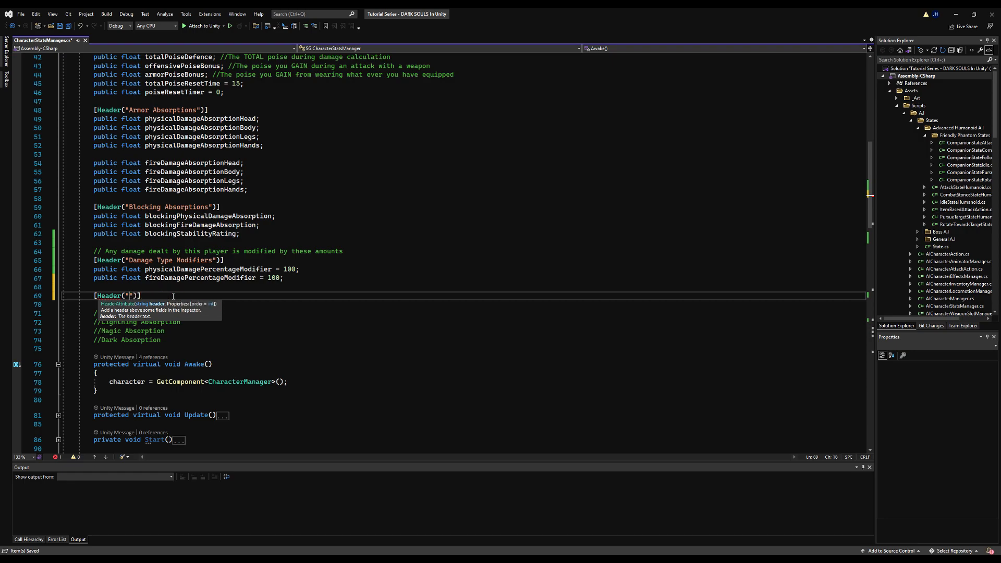
pyautogui.write('Damage Abso')
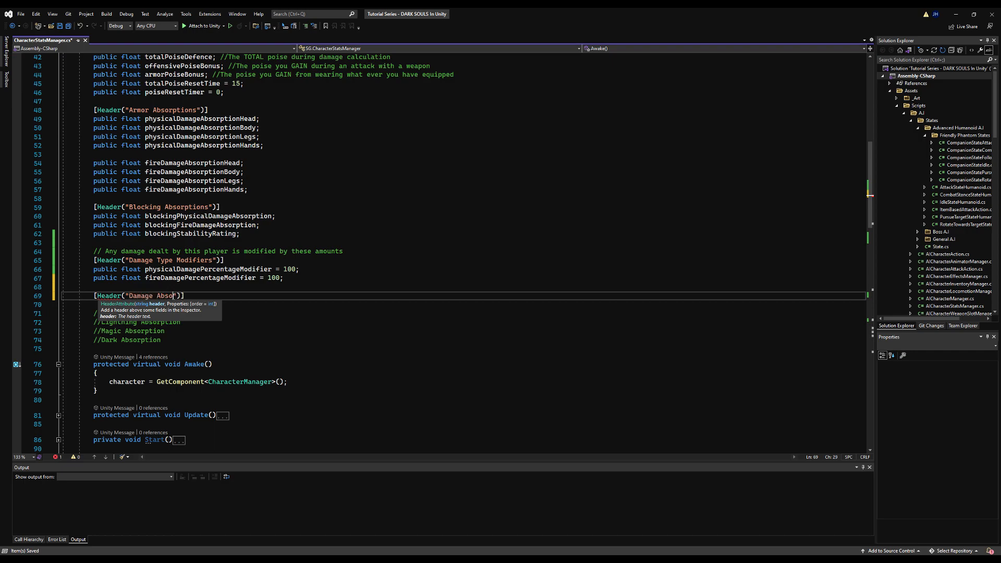
pyautogui.write('rption Modif')
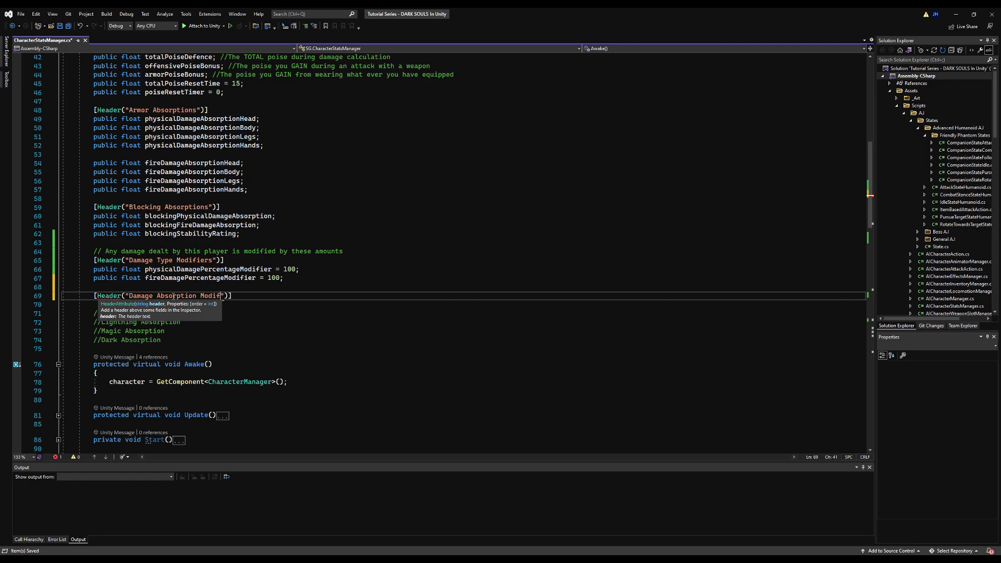
pyautogui.click(153, 260)
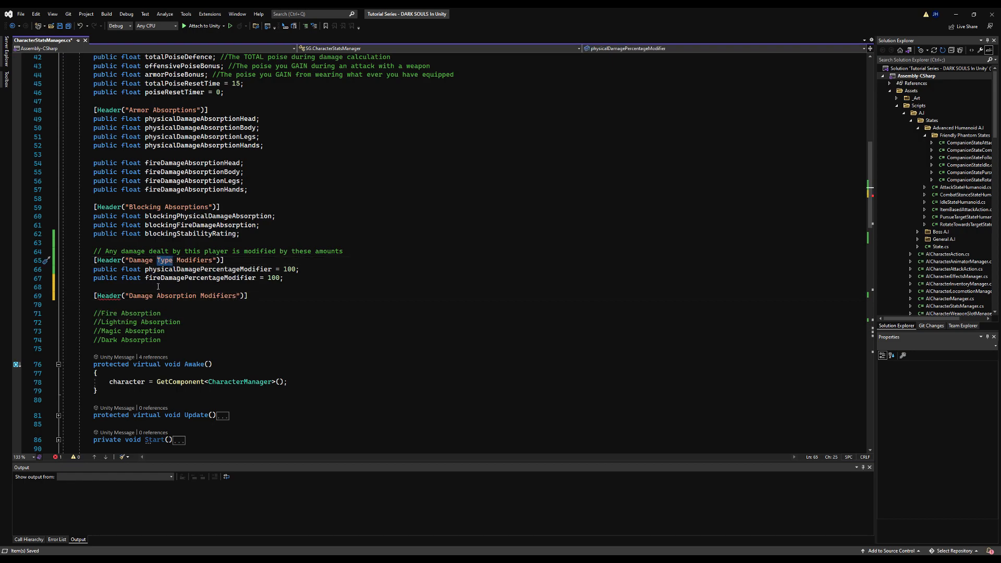
pyautogui.click(236, 295)
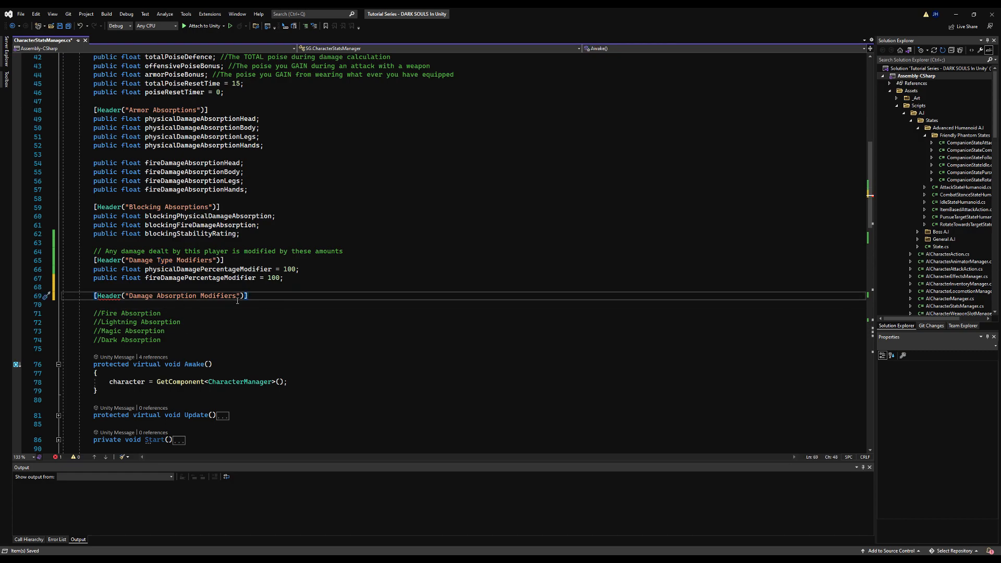
# Step: Declare physicalAbsorptionPercentageModifier and fireAbsorptionPercentageModifier fields, both defaulting to 0
pyautogui.write('public float physic')
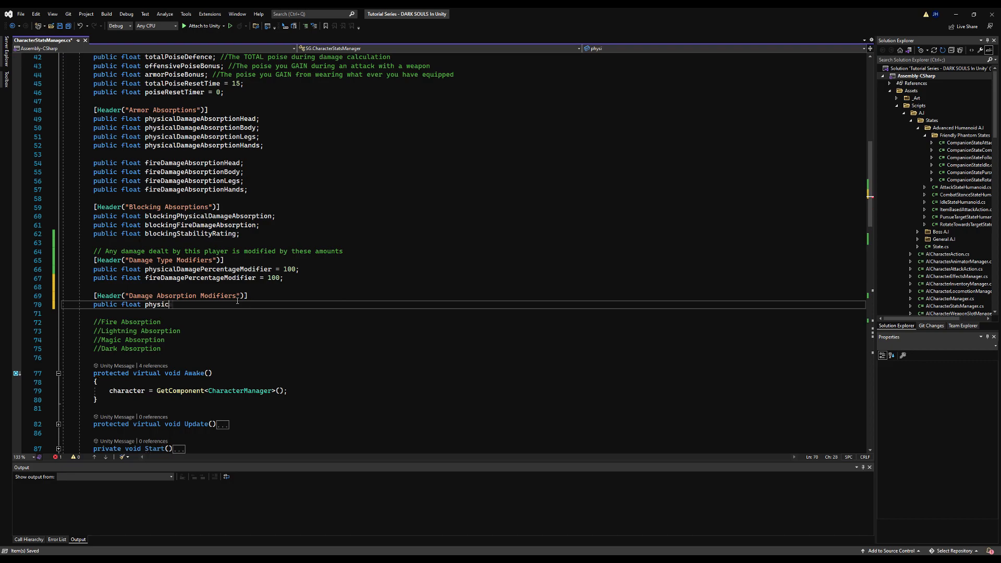
pyautogui.write('alDamage')
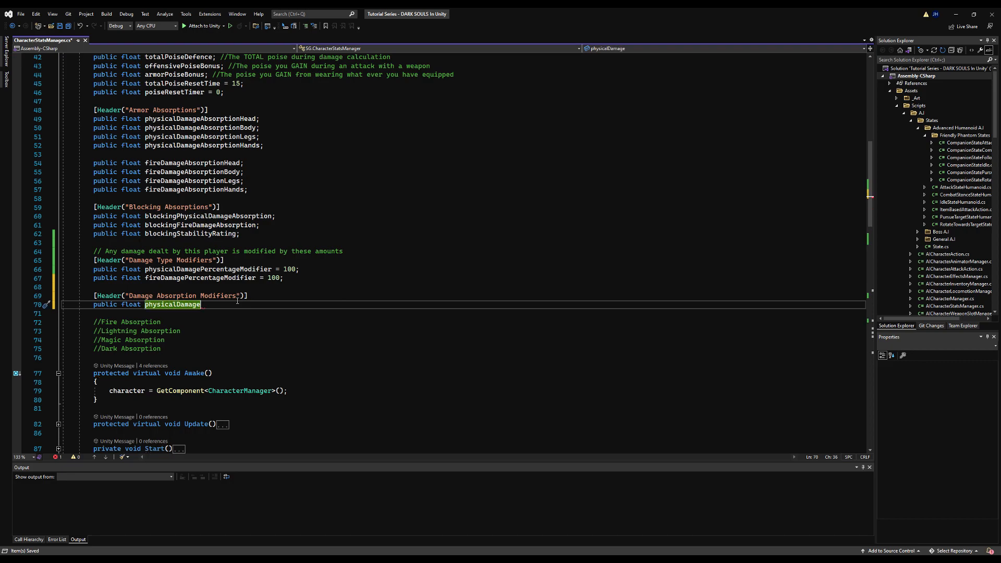
pyautogui.write('AbsorptionPercent')
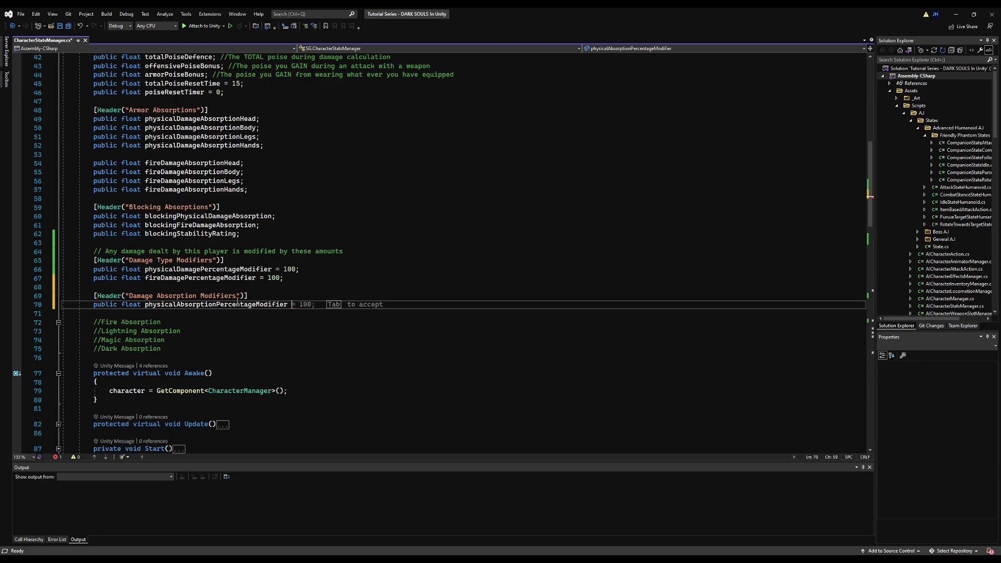
pyautogui.press('Tab')
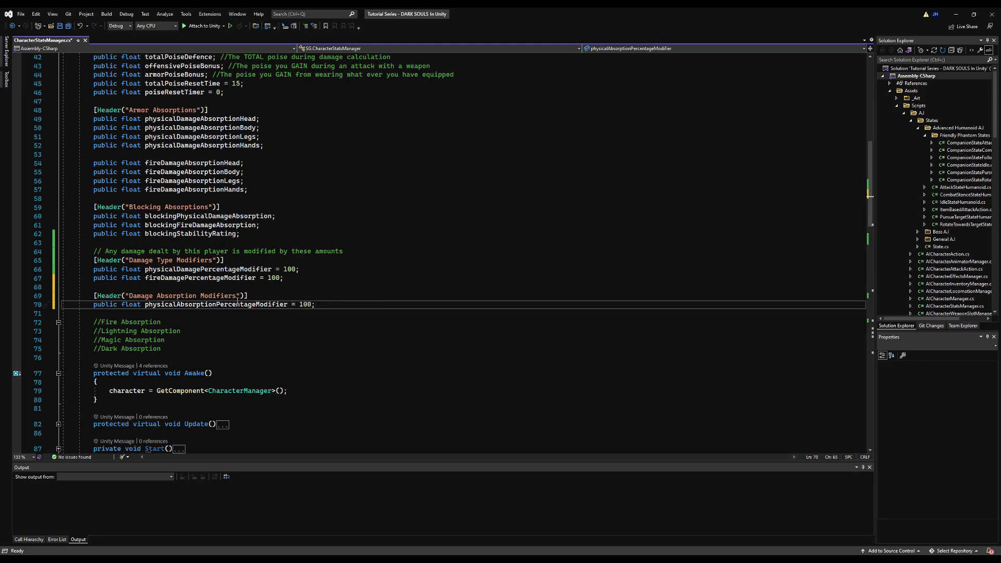
pyautogui.write('public int physicalAbsorptionPercentage = 0;')
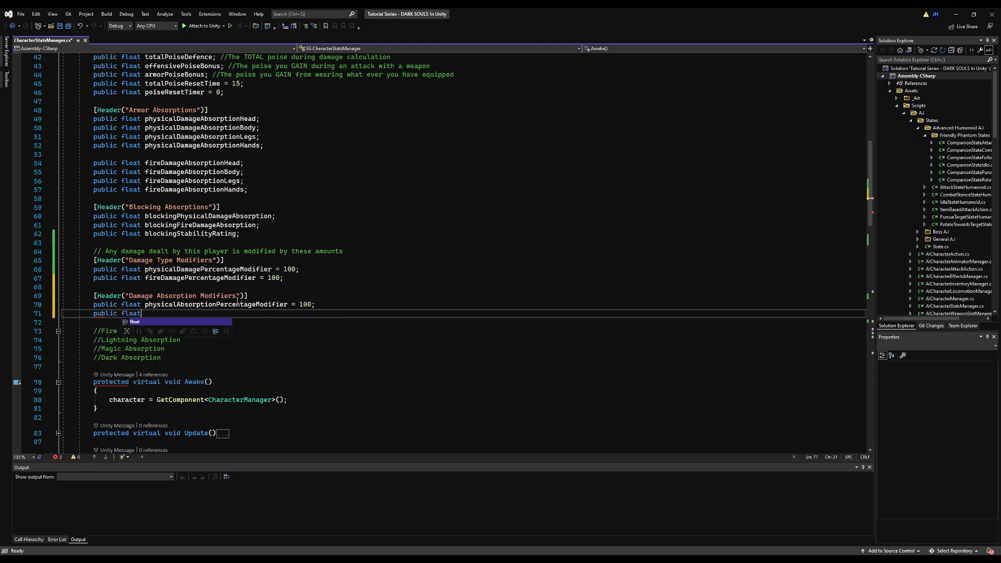
pyautogui.write('fireAbsorptionPercentage')
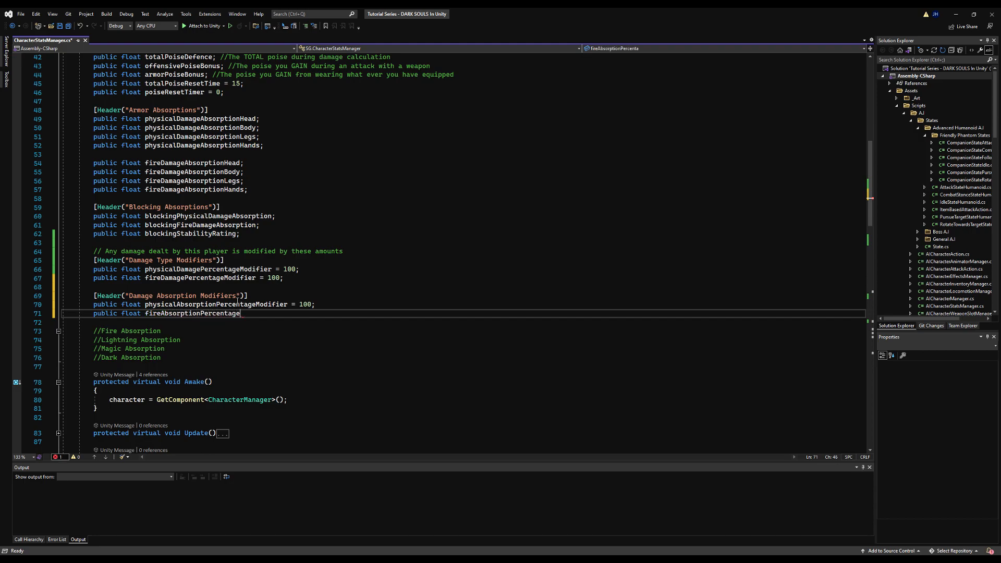
pyautogui.write('Modifier = 100')
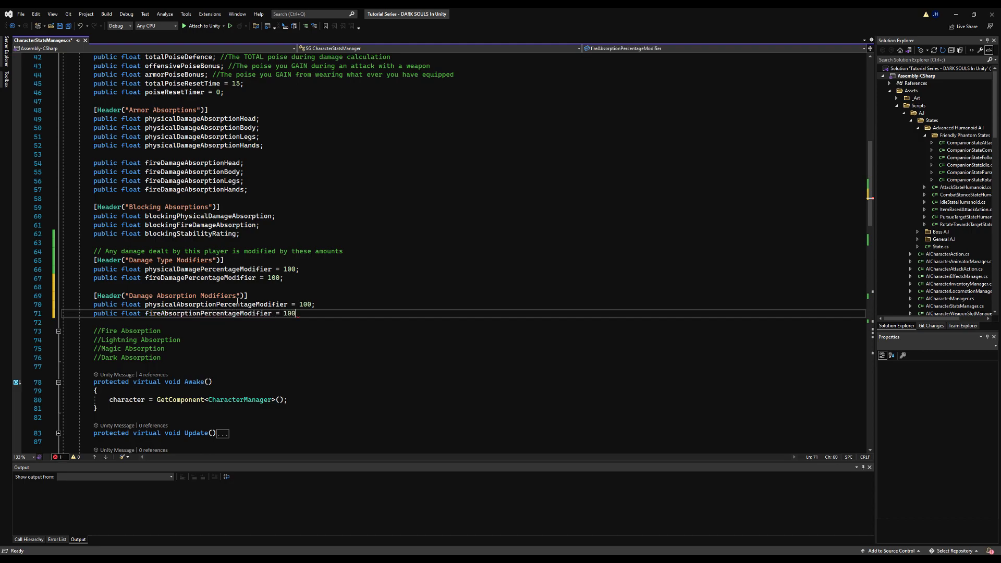
pyautogui.press('BackSpace')
pyautogui.write(';')
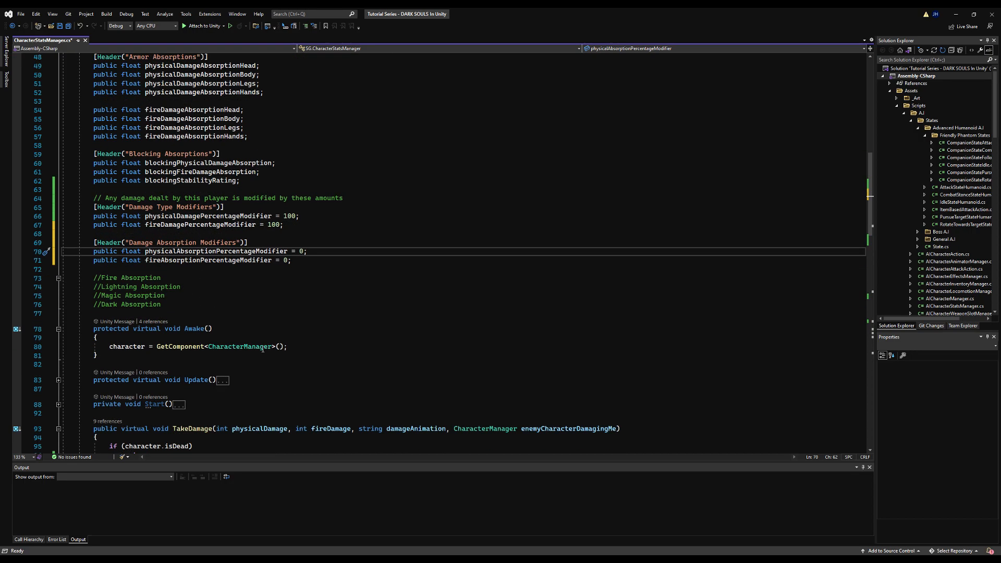
# Step: Add a comment that incoming damage after armor calculation is modified by these values
pyautogui.scroll(-3)
pyautogui.write('//')
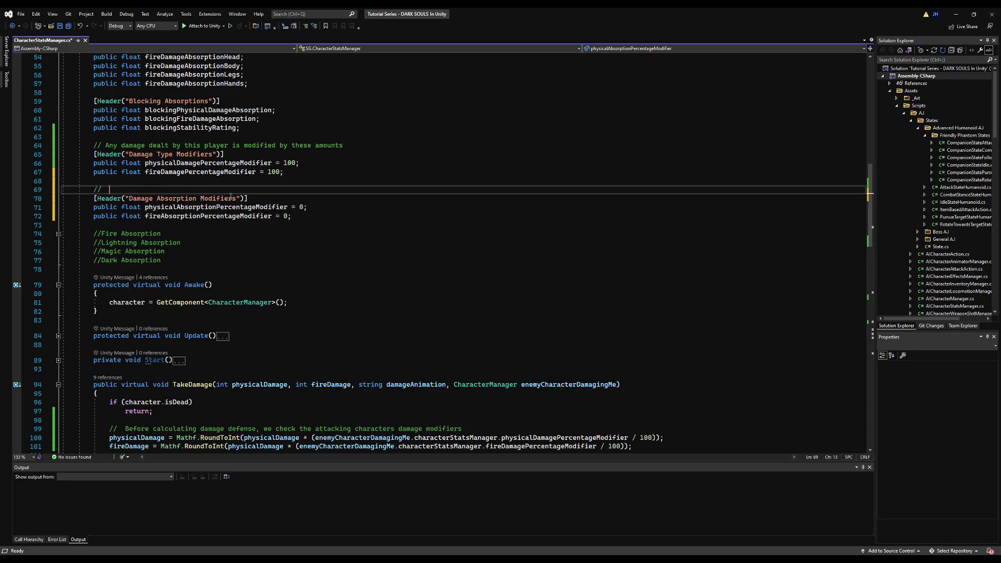
pyautogui.write('Incoming damage AFTER')
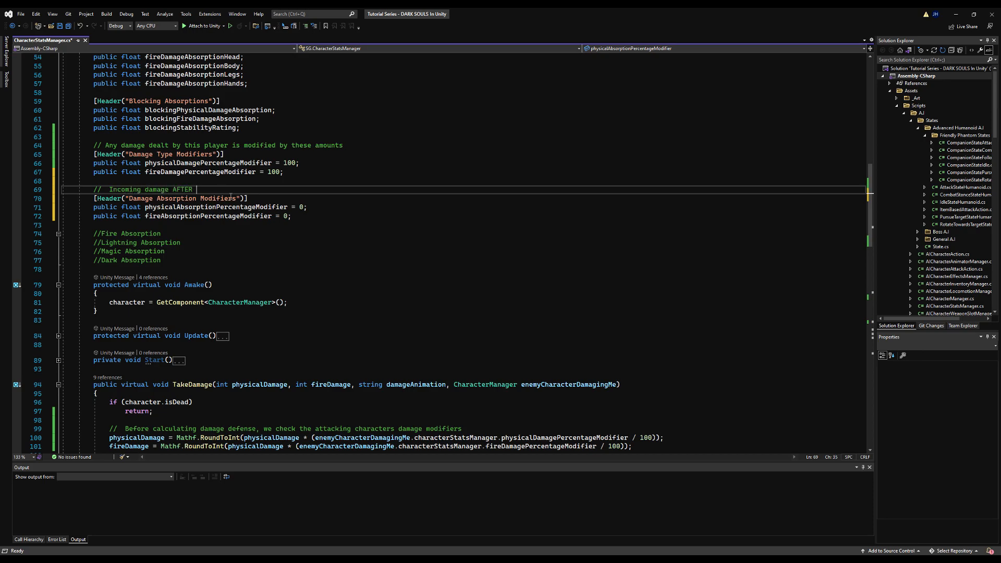
pyautogui.write('armor calcul')
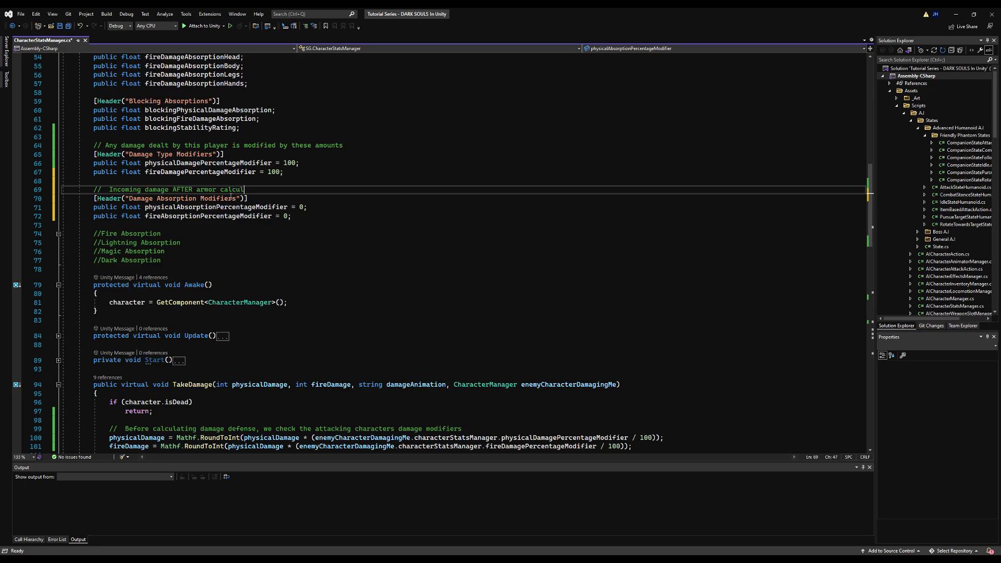
pyautogui.write('ation is modifi')
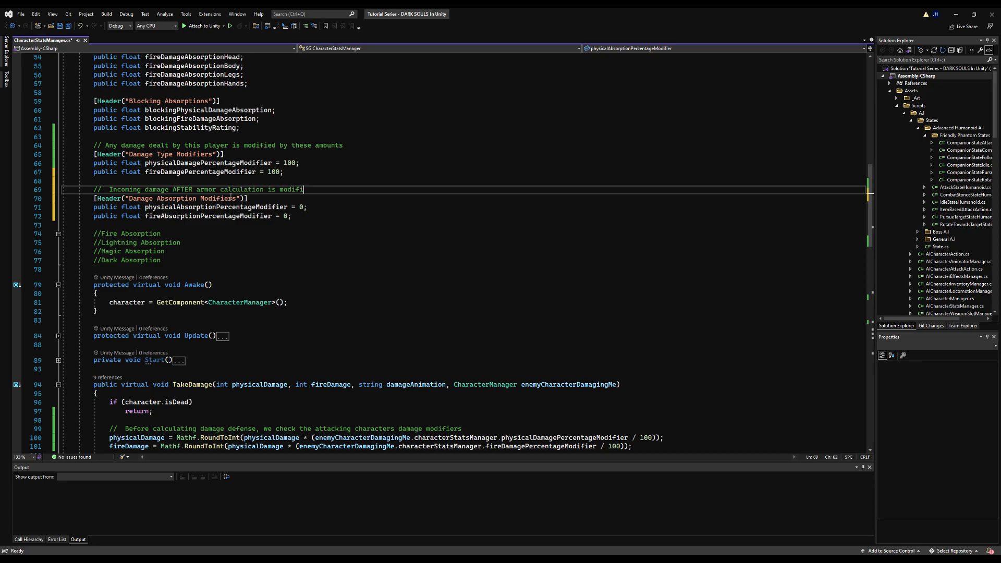
pyautogui.write('by these values')
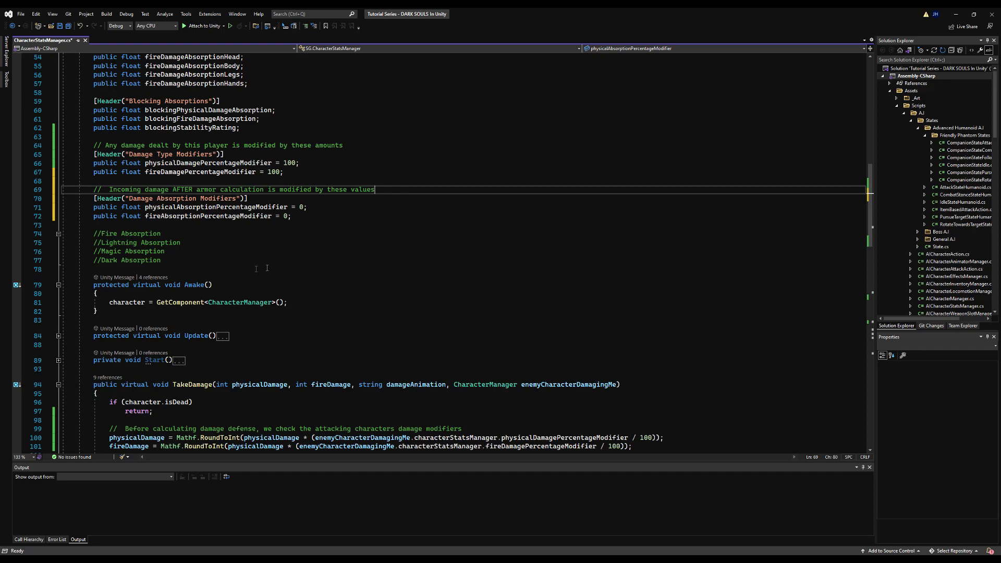
# Step: In TakeDamage, subtract Mathf.RoundToInt(damage * totalAbsorption / 100) from physicalDamage after armor absorption
pyautogui.scroll(-3)
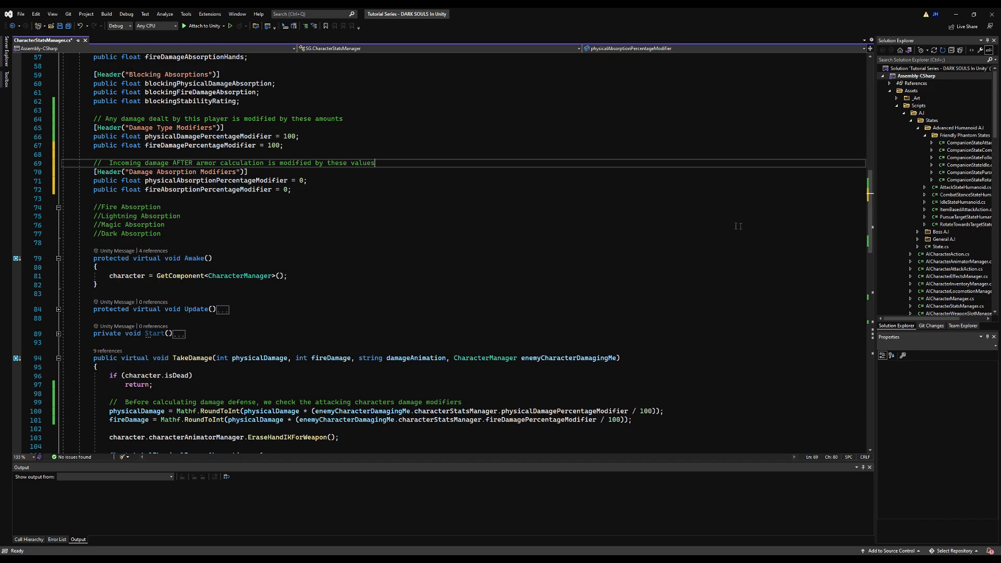
pyautogui.scroll(-3)
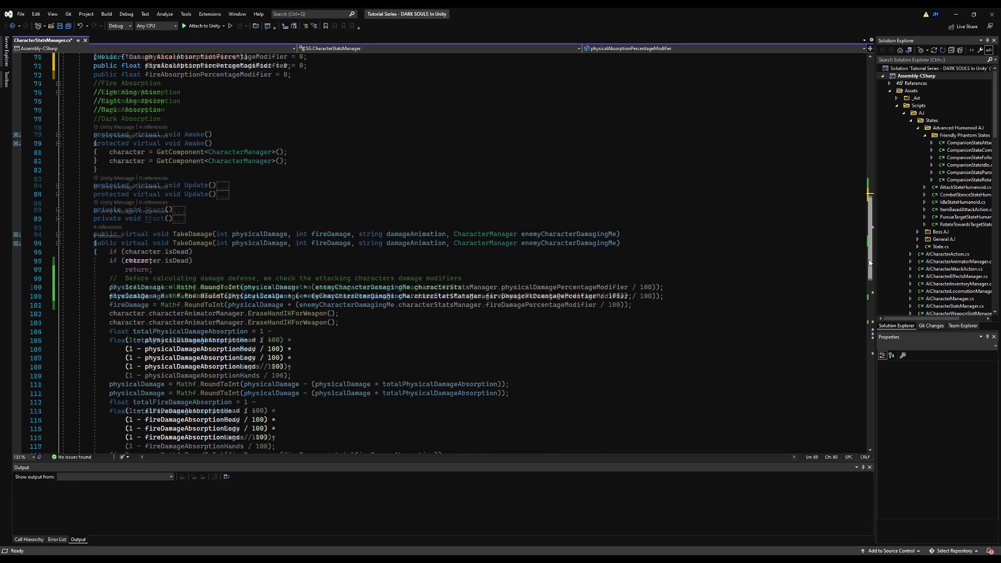
pyautogui.scroll(-3)
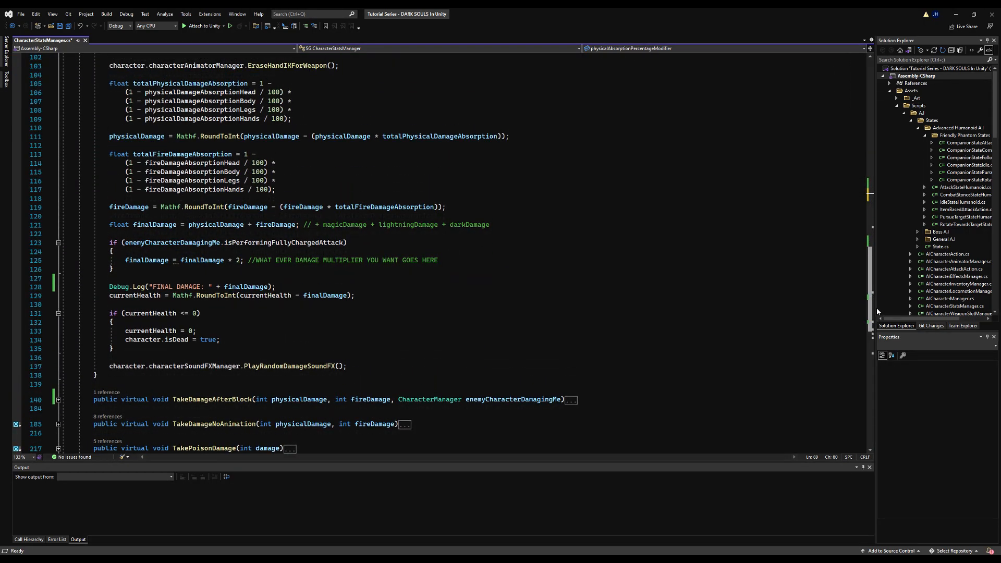
pyautogui.scroll(3)
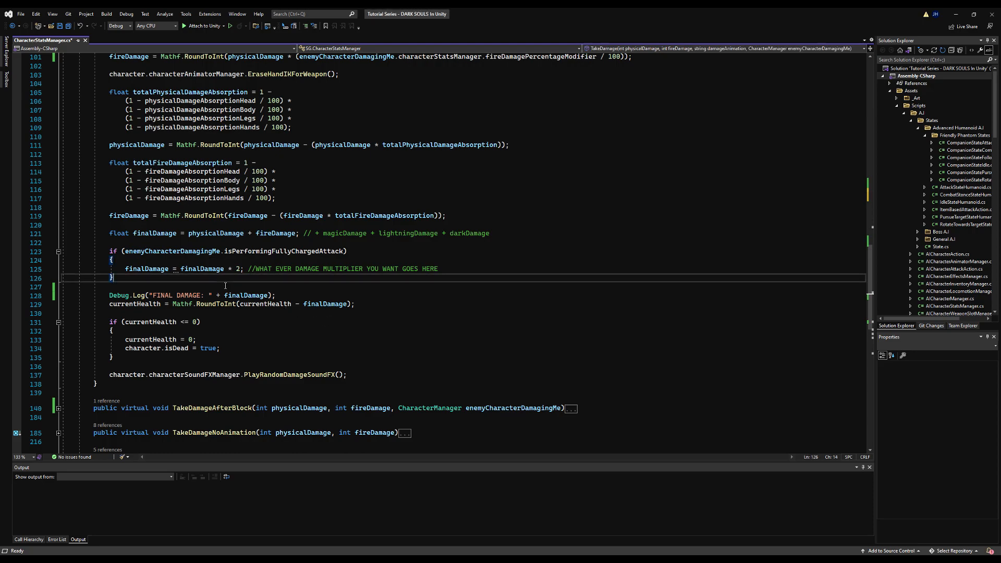
pyautogui.write('physicalDamage')
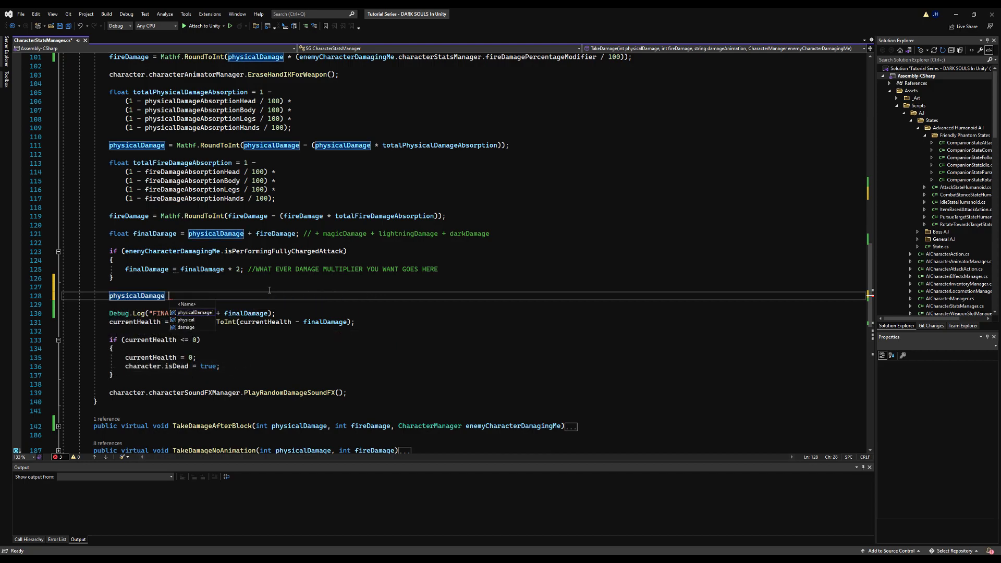
pyautogui.write('= mathf.RoundToInt(physicalDamage * (totalPhysicalDamageAbsorption ));')
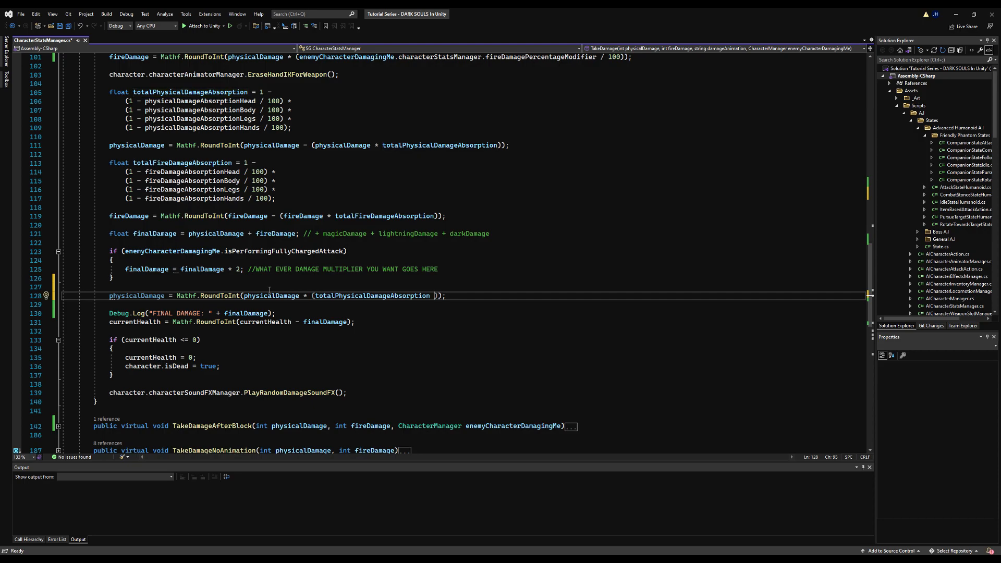
pyautogui.write('/ 100')
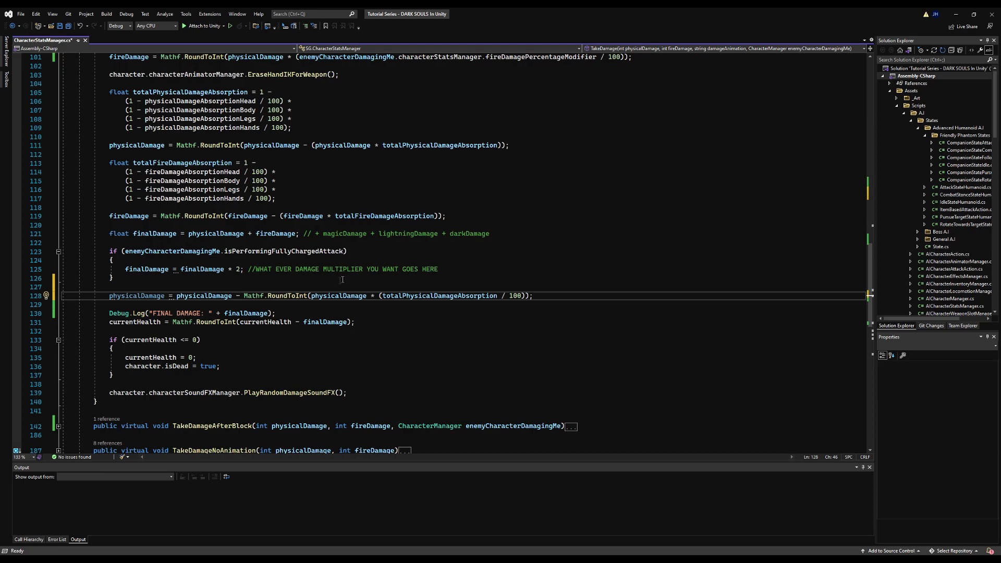
pyautogui.moveTo(488, 291)
pyautogui.write('fireDamage = fireDamage - Mathf.RoundToInt(fireDamage * (totalFireDamageAbsorption / 100));')
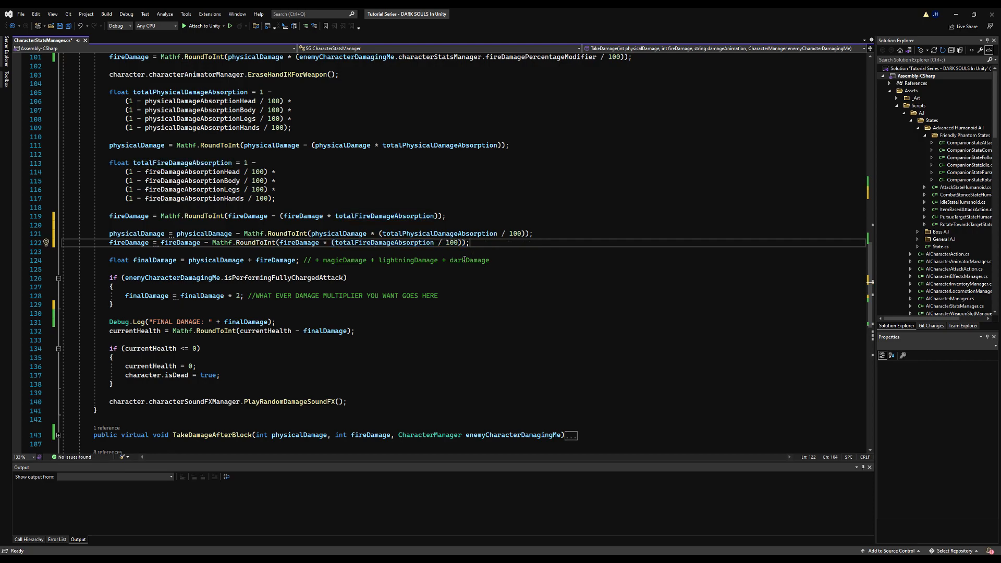
# Step: Run a test hit in Unity, check the FINAL DAMAGE: 54 log, then clear the console
pyautogui.click(78, 25)
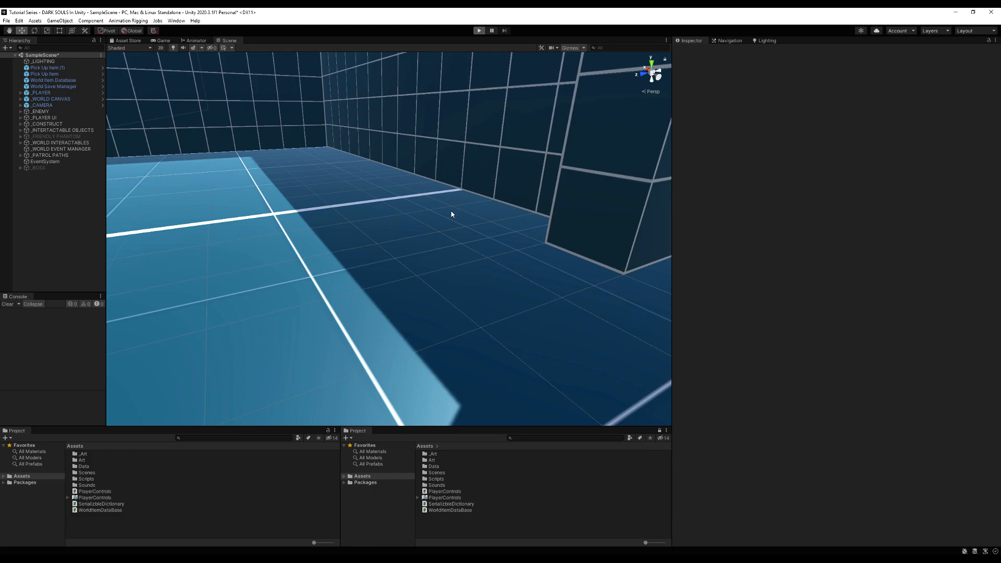
pyautogui.click(479, 31)
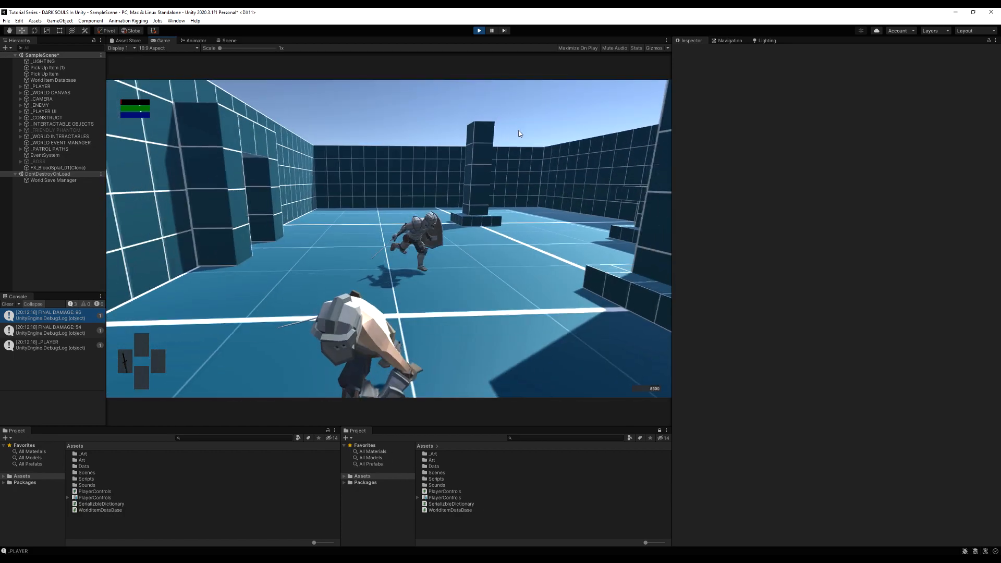
pyautogui.click(228, 40)
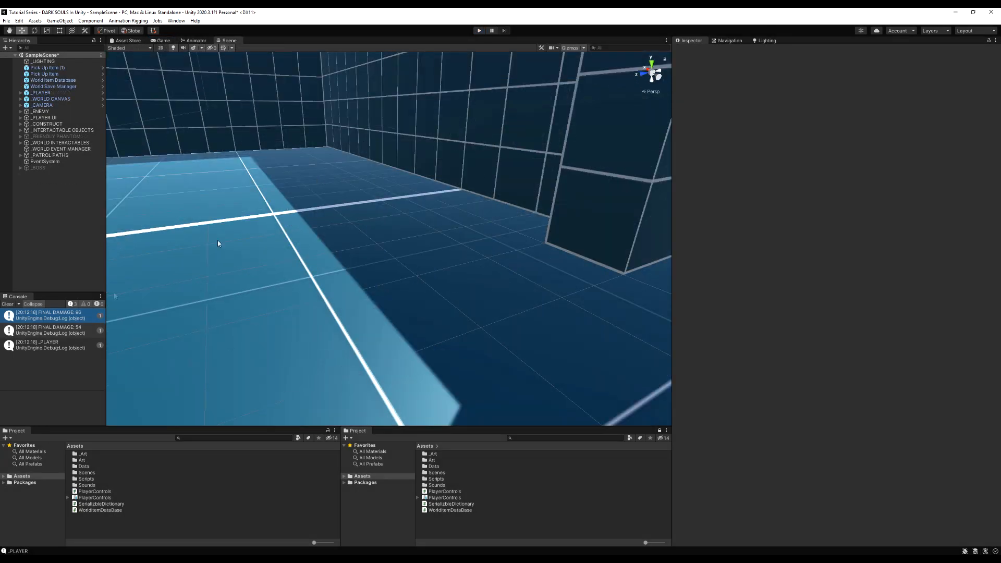
pyautogui.click(51, 330)
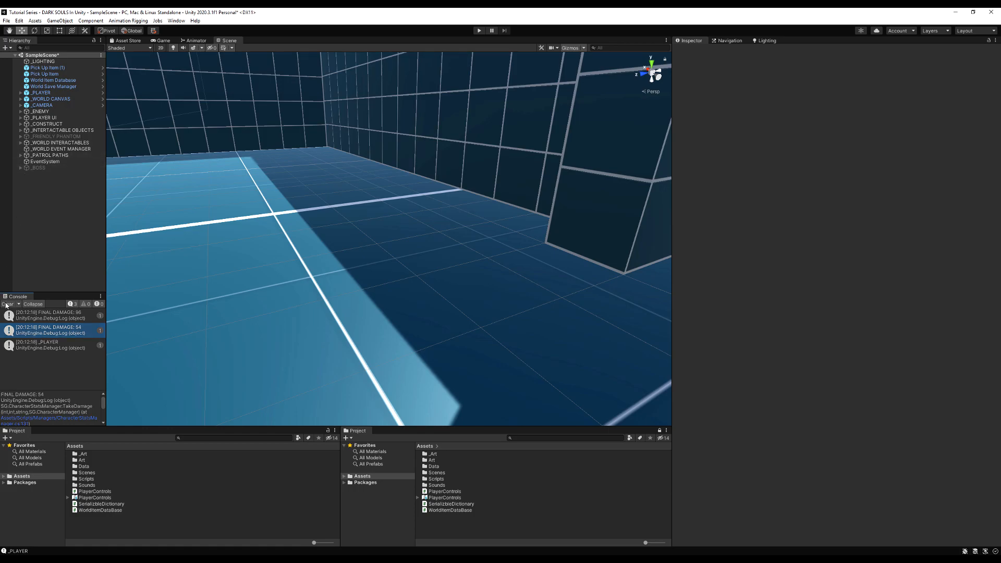
pyautogui.click(42, 118)
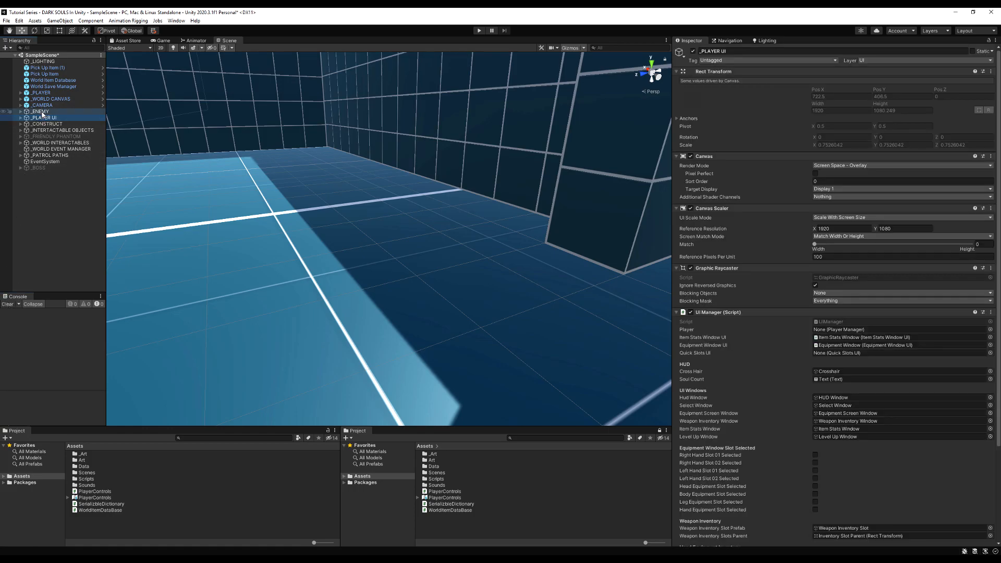
# Step: Set the enemy's Physical Absorption Percentage Modifier to 50 and start the game again
pyautogui.click(39, 111)
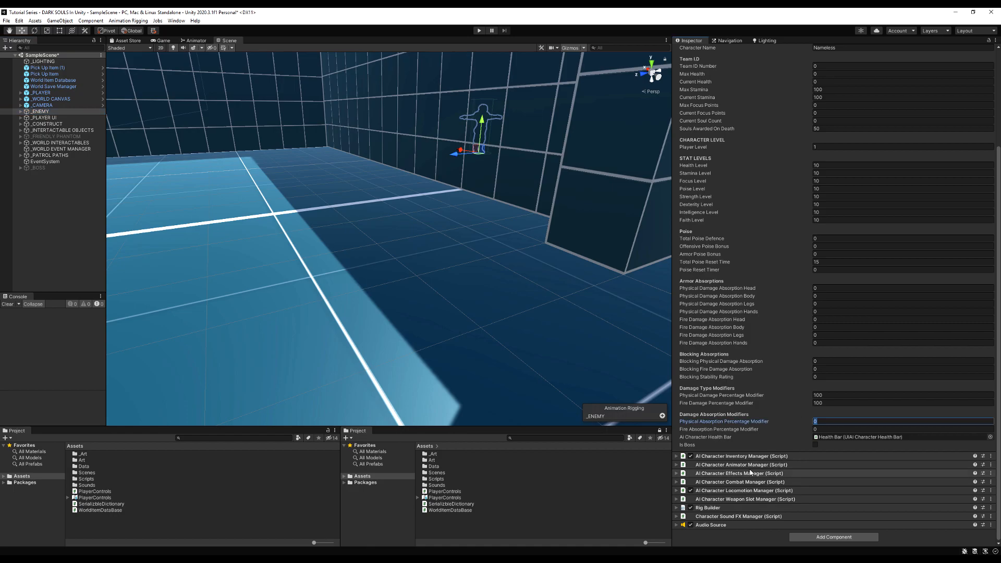
pyautogui.write('50')
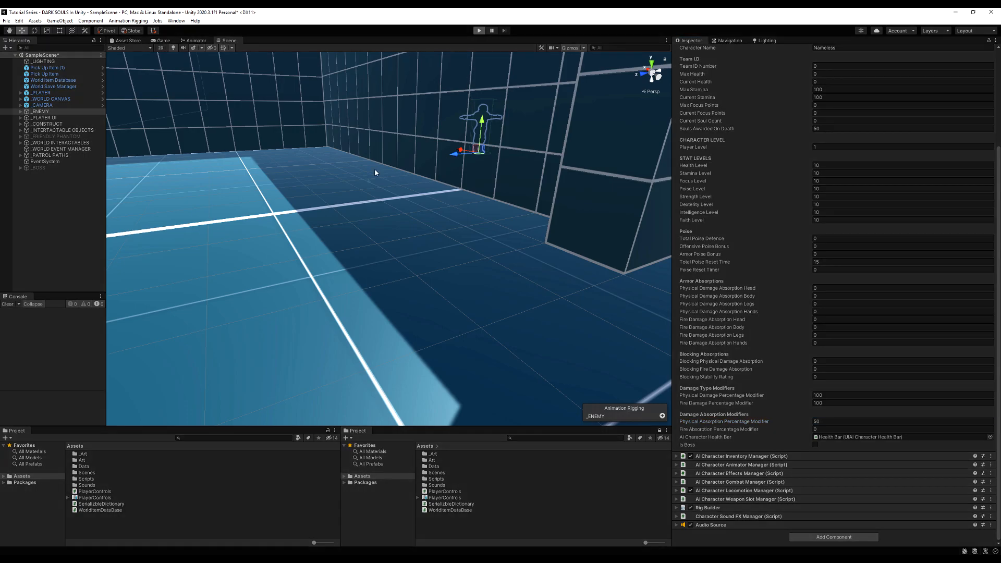
pyautogui.click(479, 31)
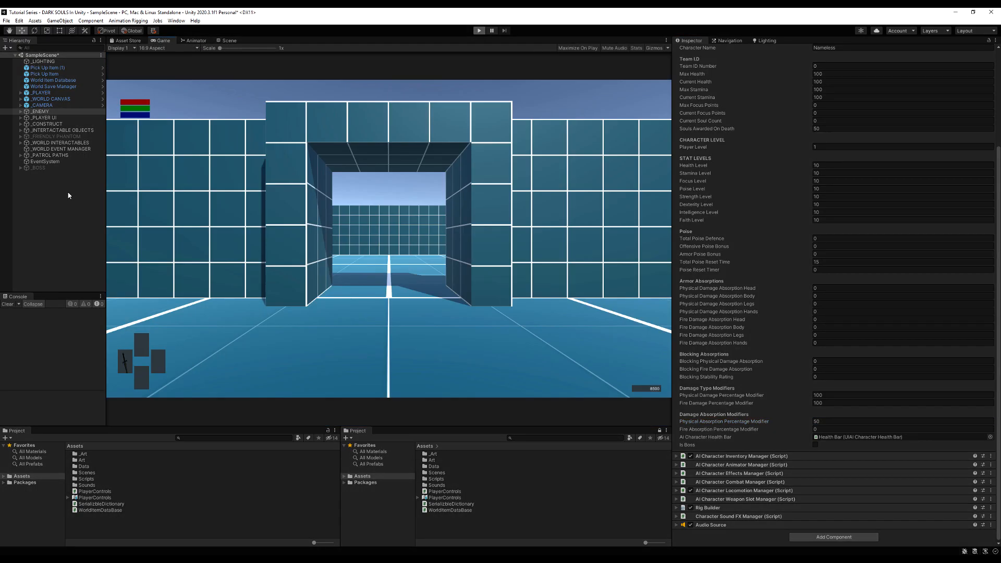
pyautogui.click(478, 30)
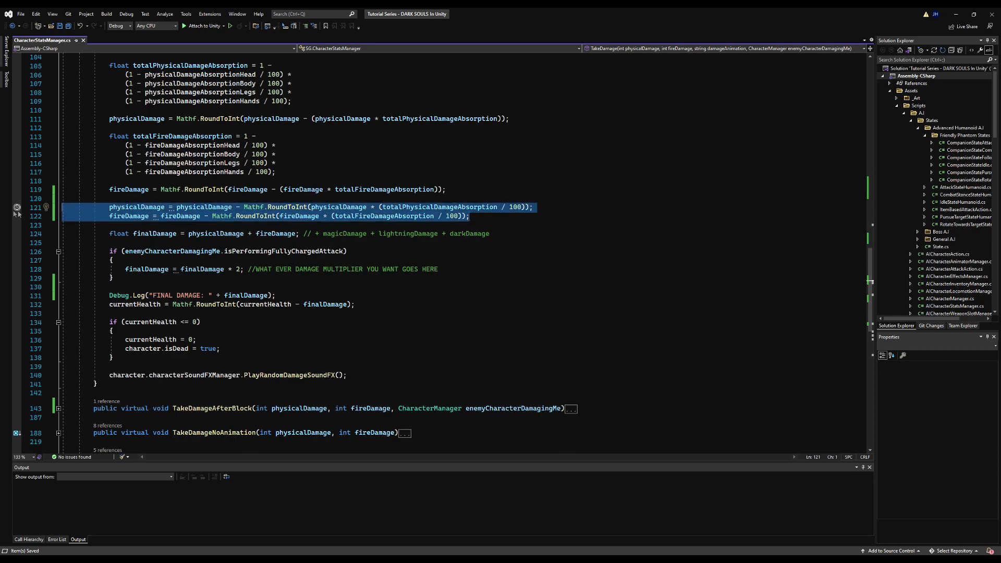
# Step: Make TakeDamageAfterBlock subtract physicalAbsorptionPercentageModifier and fireAbsorptionPercentageModifier from the damages
pyautogui.scroll(-3)
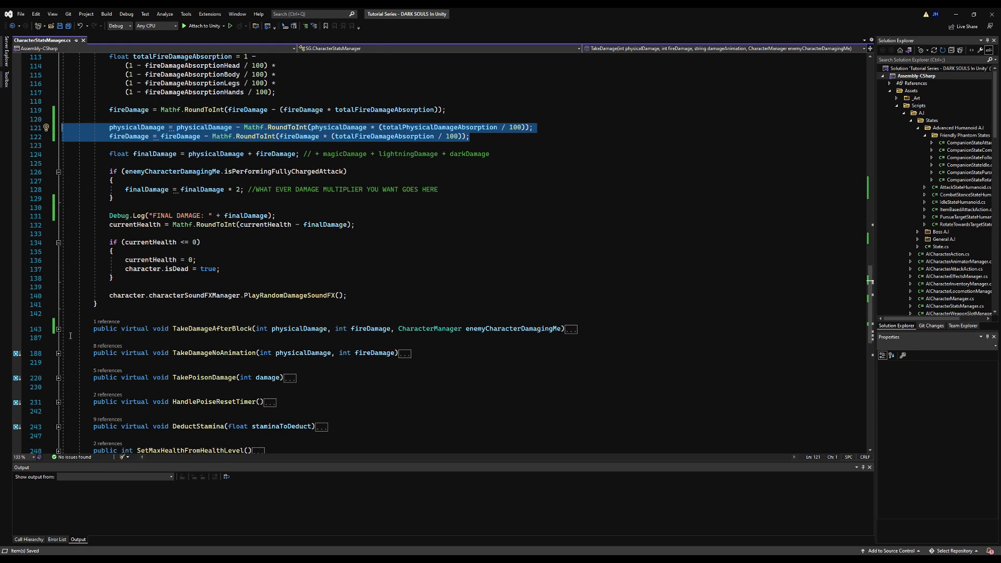
pyautogui.scroll(-3)
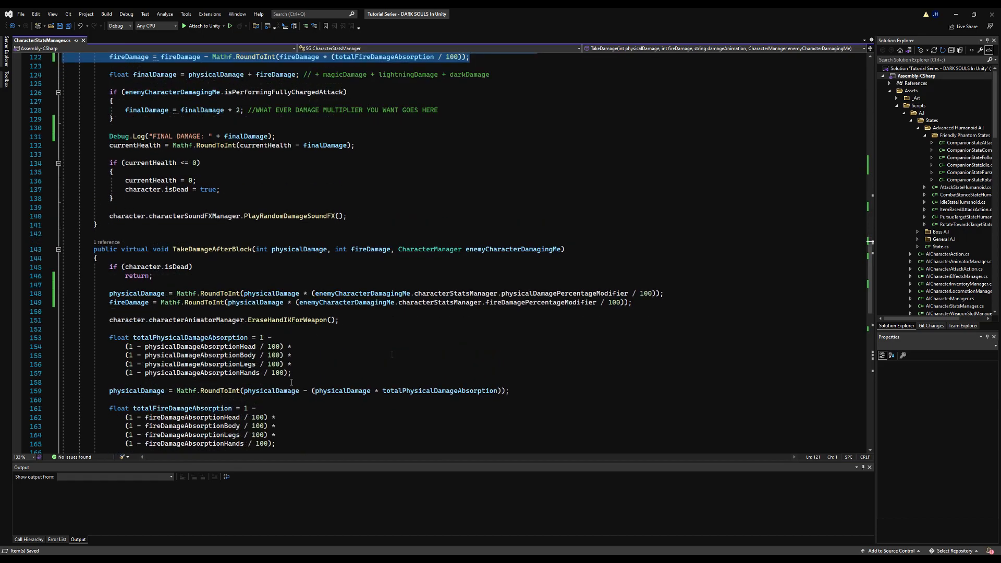
pyautogui.scroll(-3)
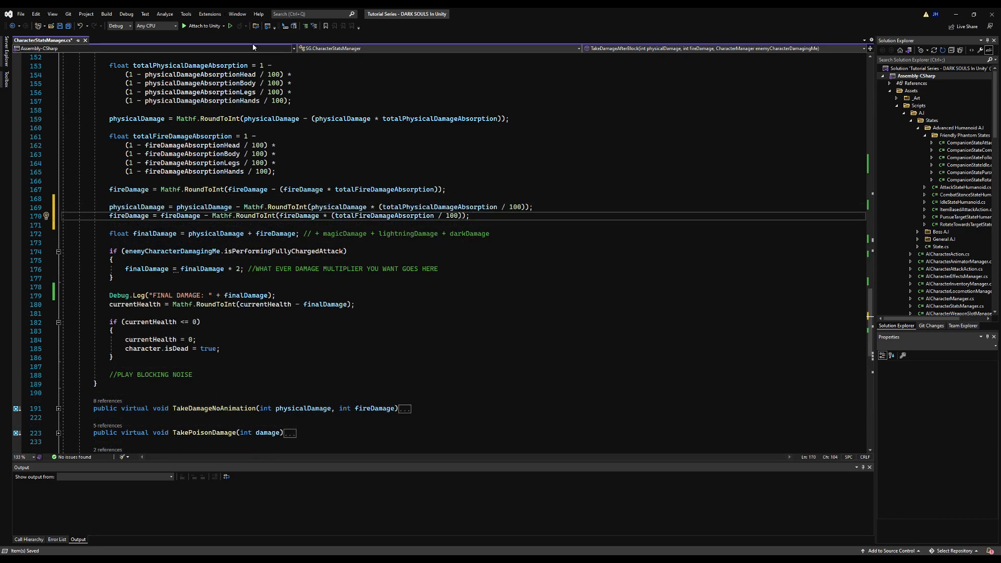
pyautogui.scroll(3)
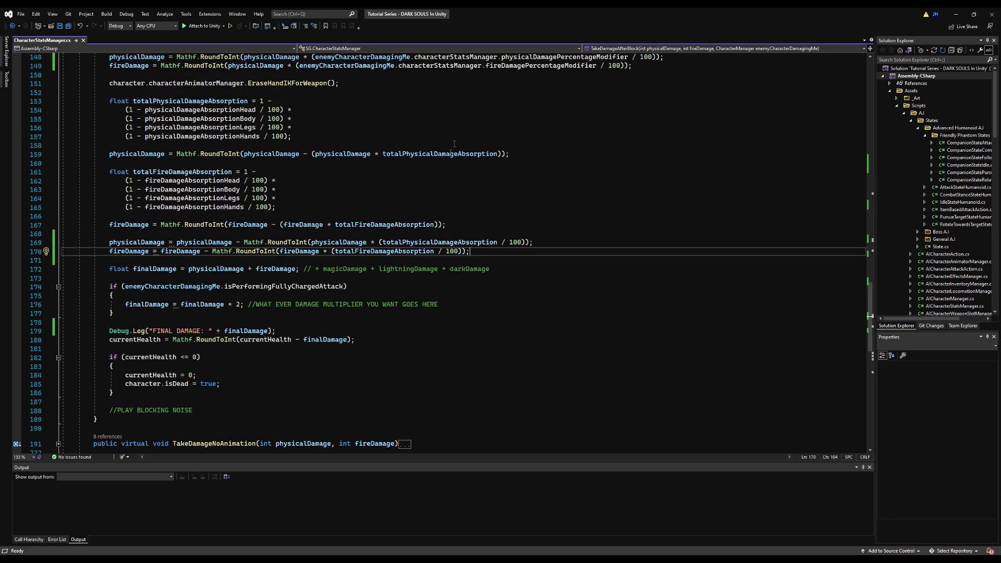
pyautogui.doubleClick(439, 241)
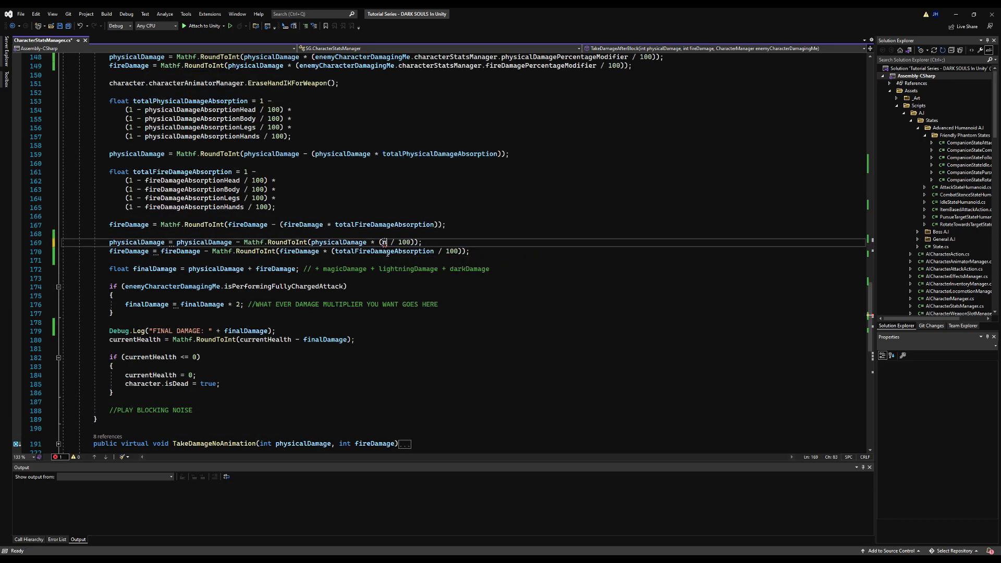
pyautogui.write('hy')
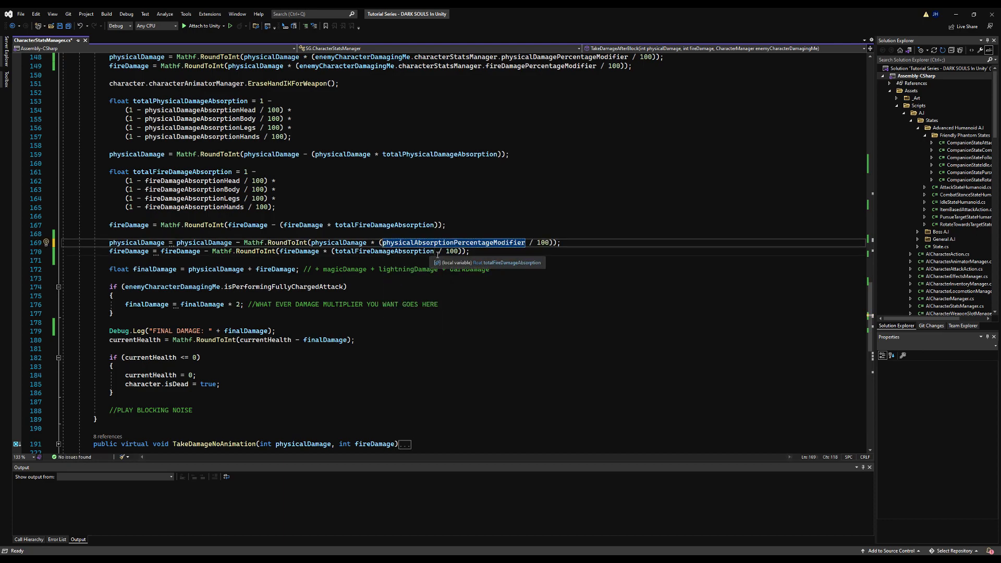
pyautogui.write('Fire')
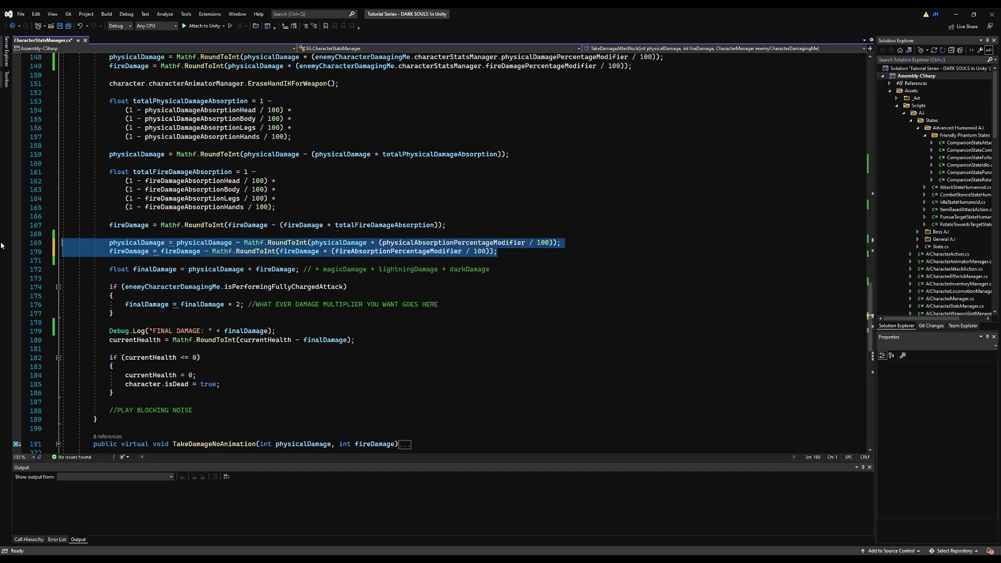
# Step: Collapse the TakeDamageAfterBlock and TakeDamage methods in the editor
pyautogui.scroll(3)
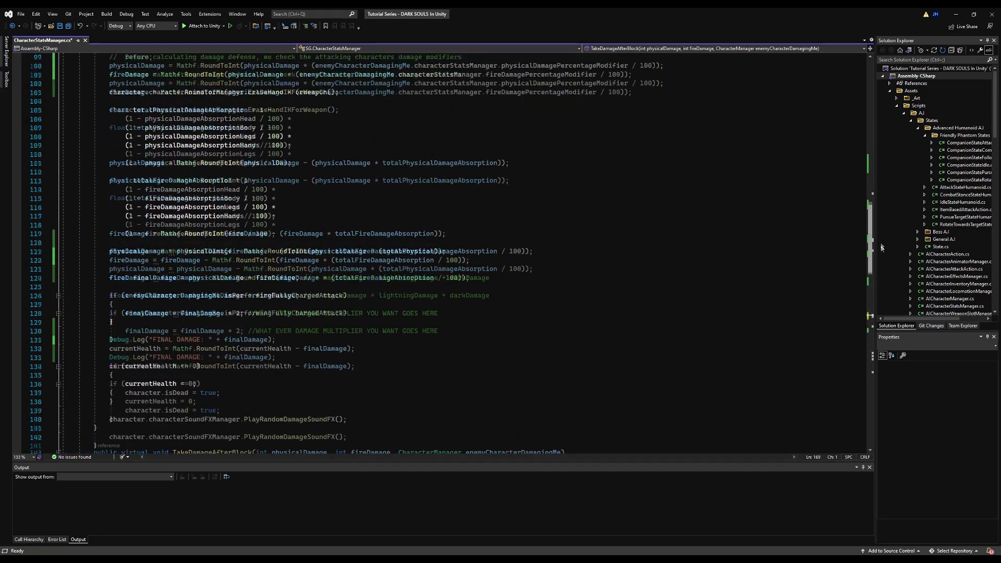
pyautogui.scroll(3)
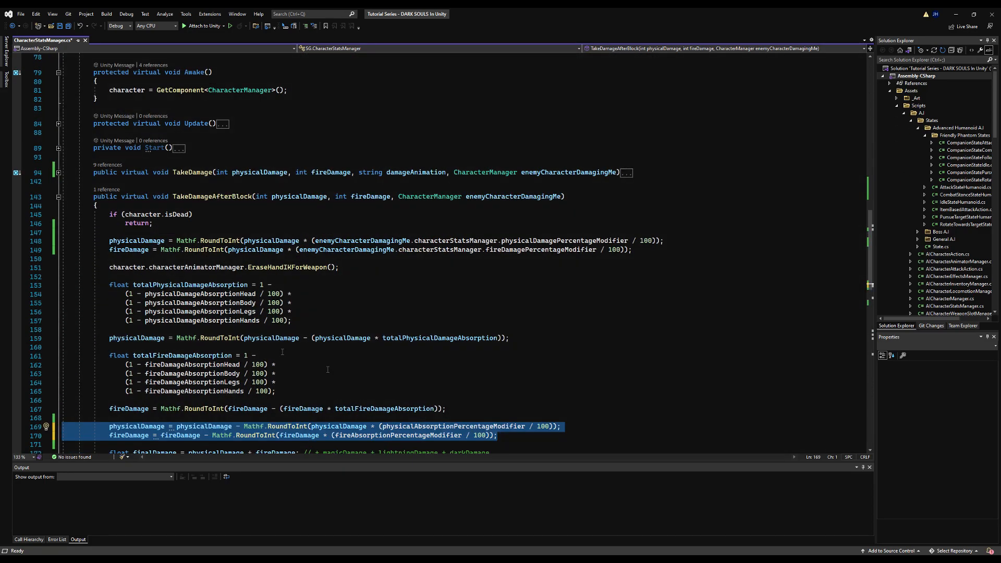
pyautogui.click(498, 408)
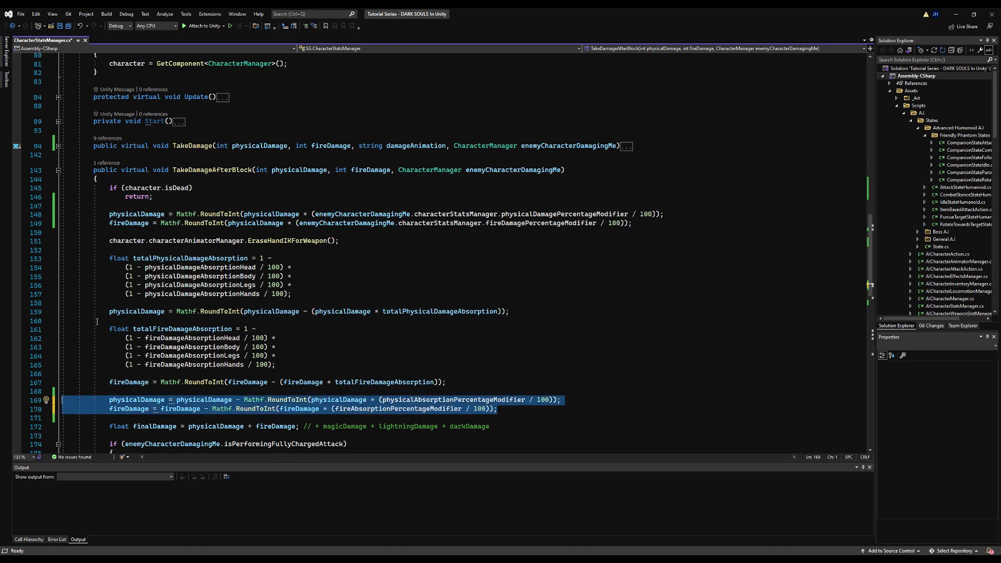
pyautogui.click(57, 173)
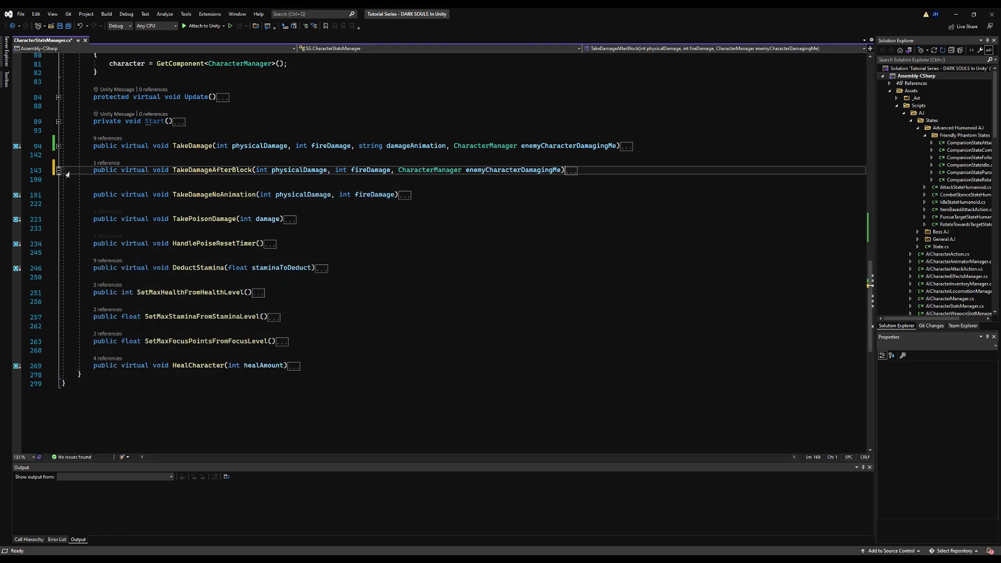
pyautogui.click(57, 145)
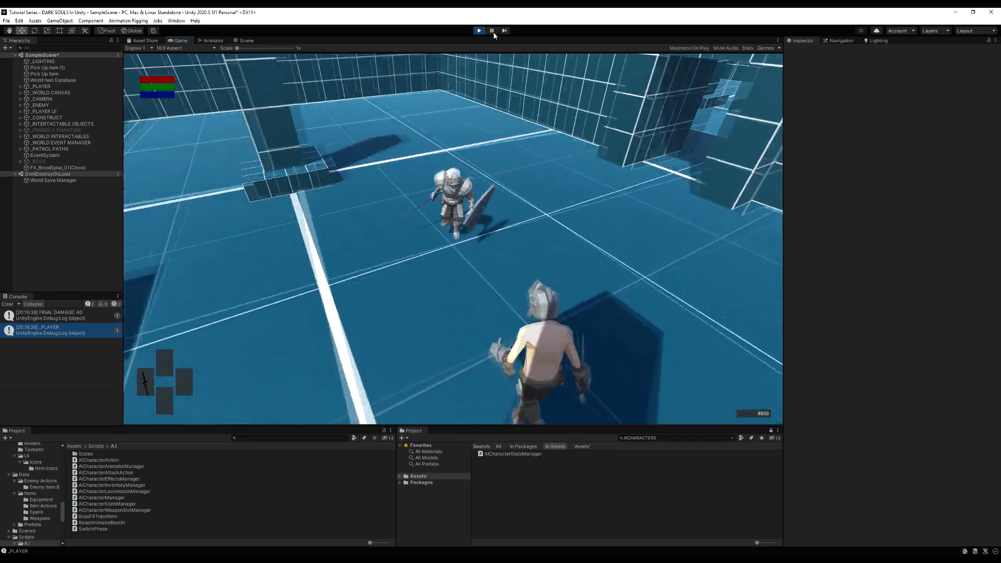
# Step: Stop Play mode after the test hit logs FINAL DAMAGE 40
pyautogui.click(246, 41)
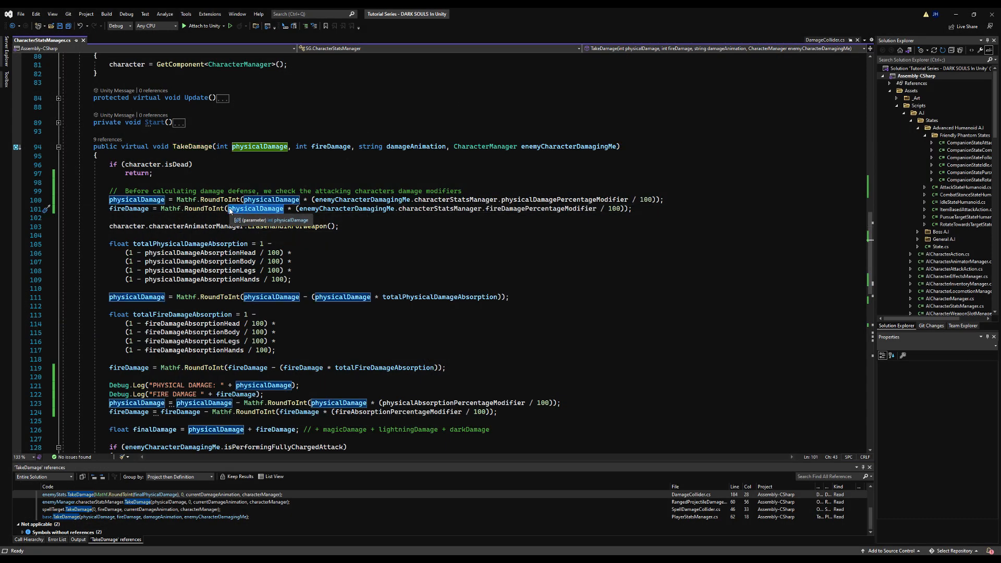
# Step: Add Debug.Log lines for PHYSICAL DAMAGE and FIRE DAMAGE before the absorption subtractions in TakeDamage
pyautogui.click(243, 208)
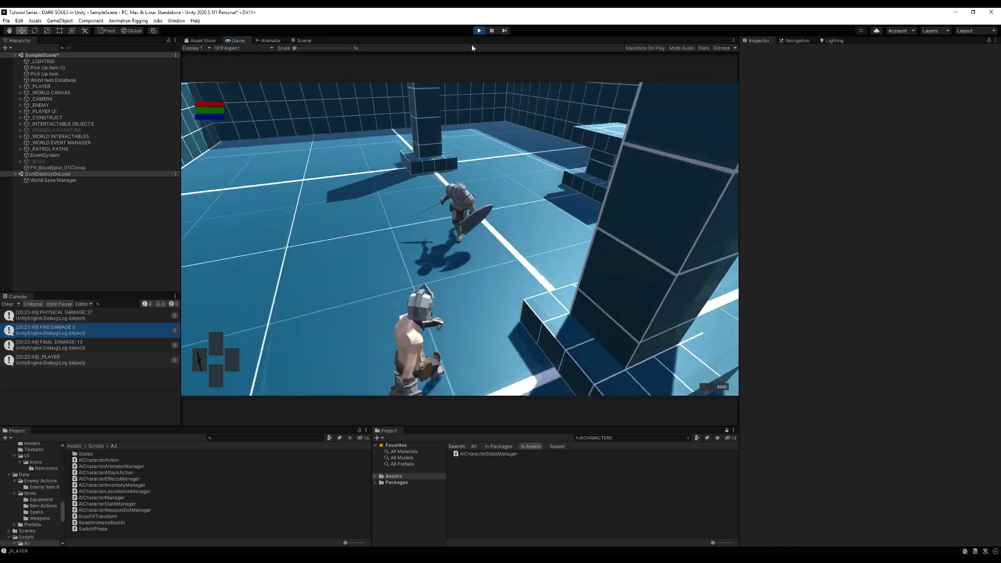
# Step: Stop the game, review the FINAL DAMAGE: 13 log, and check the enemy's Current Health of 87
pyautogui.click(302, 40)
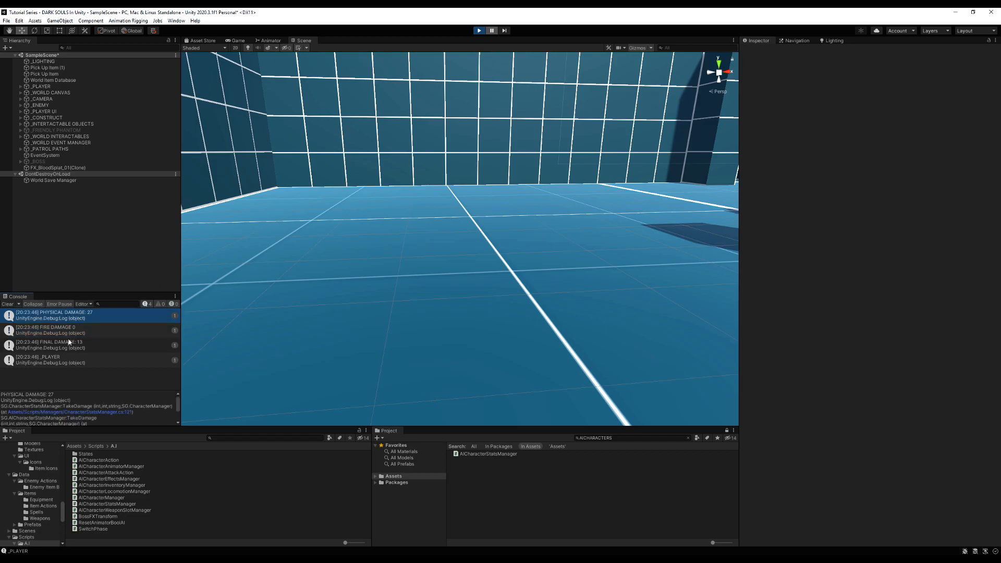
pyautogui.click(73, 345)
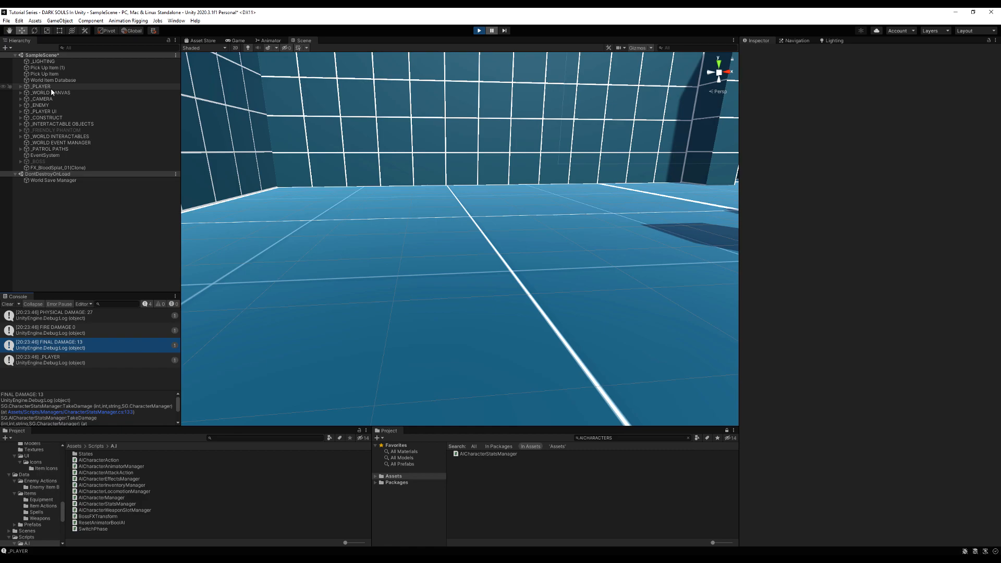
pyautogui.click(39, 104)
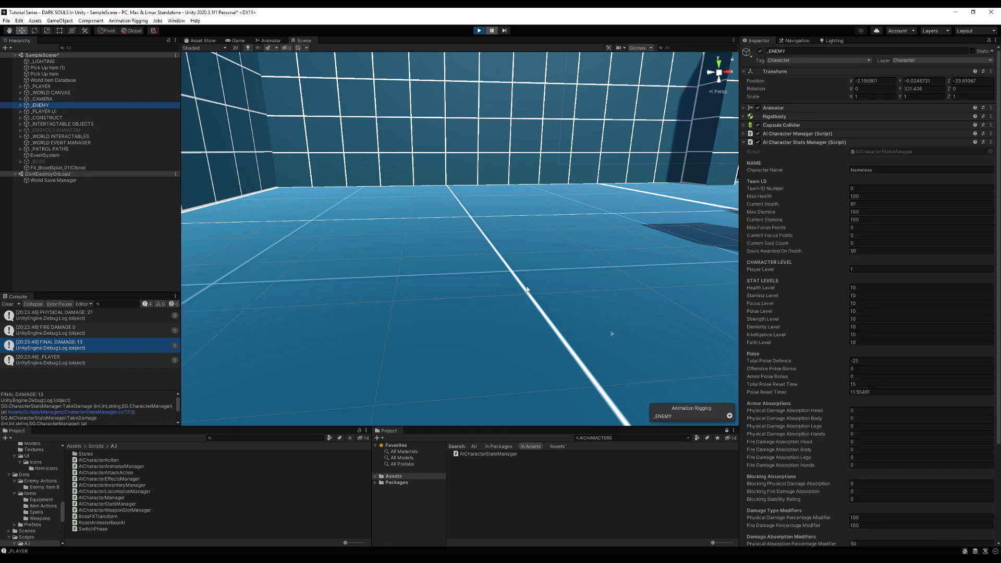
pyautogui.scroll(-3)
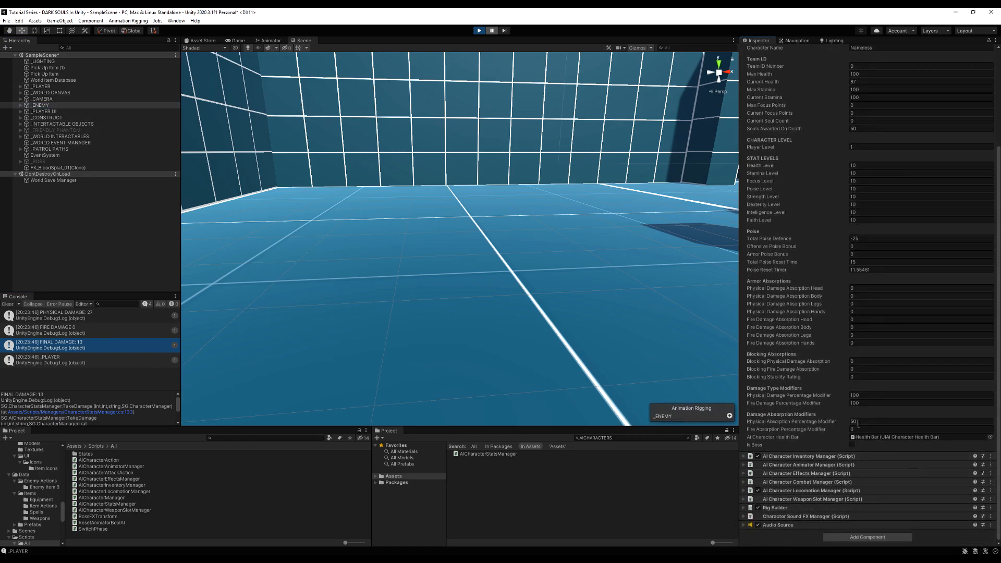